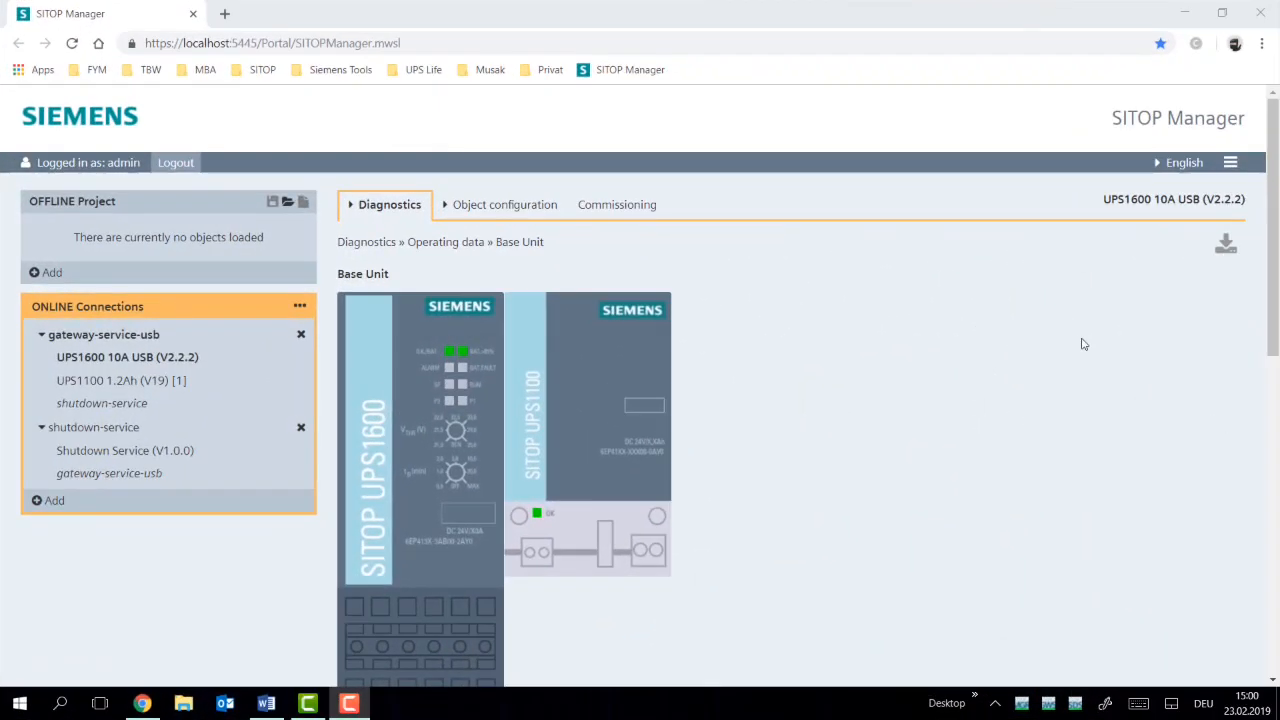
{"action": "mouse_move", "coordinate": [1066, 334]}
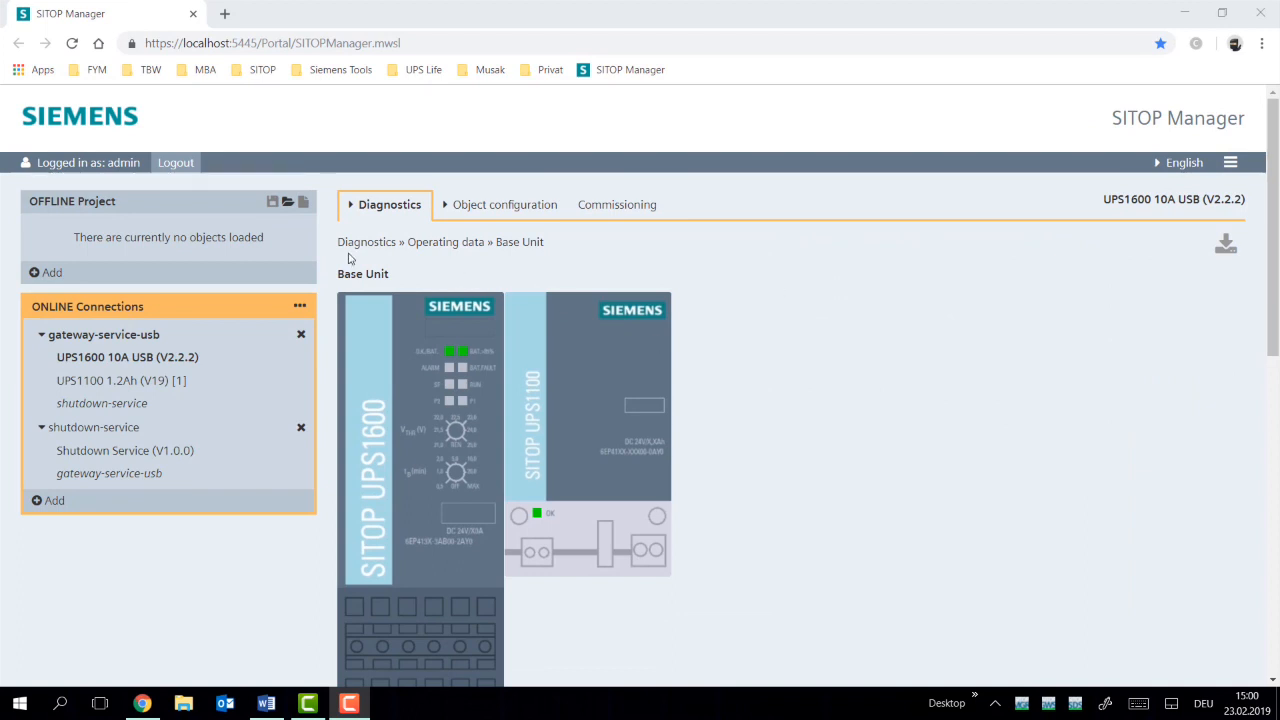
Show the pending alarms: defective fuse, interrupted battery supply and buffer mode not possible.
{"action": "left_click", "coordinate": [388, 204]}
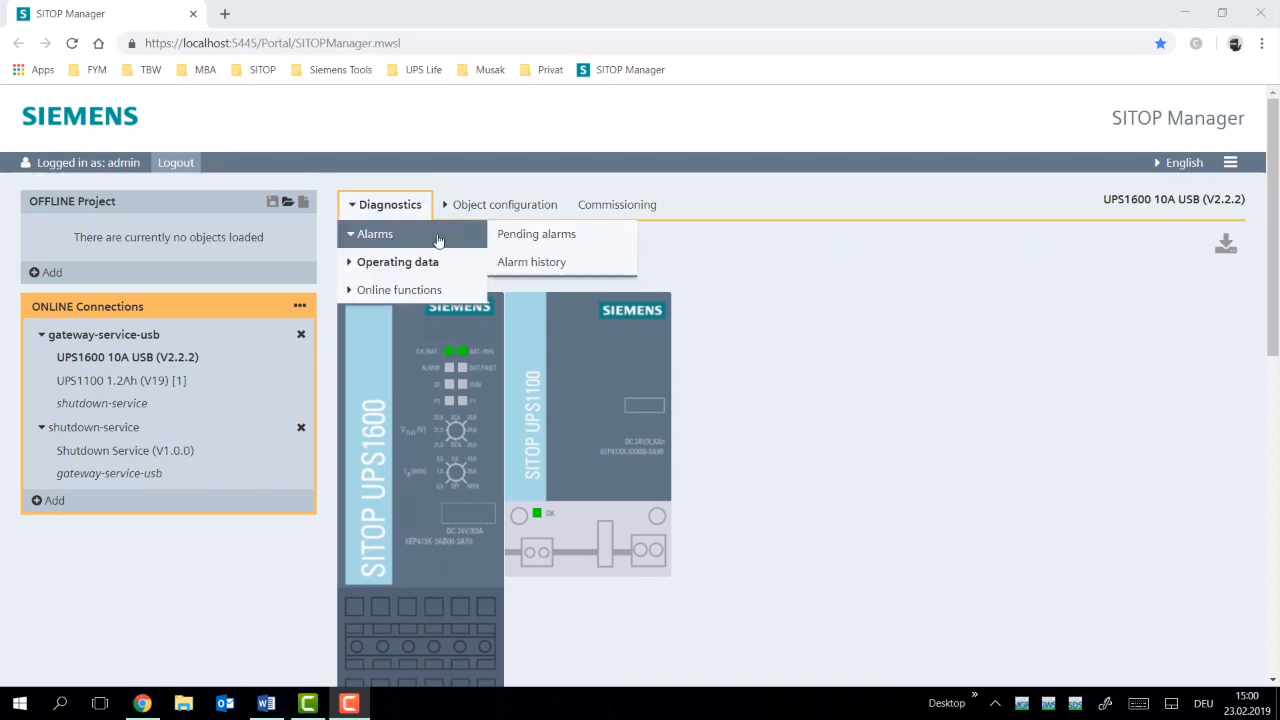
{"action": "left_click", "coordinate": [536, 232]}
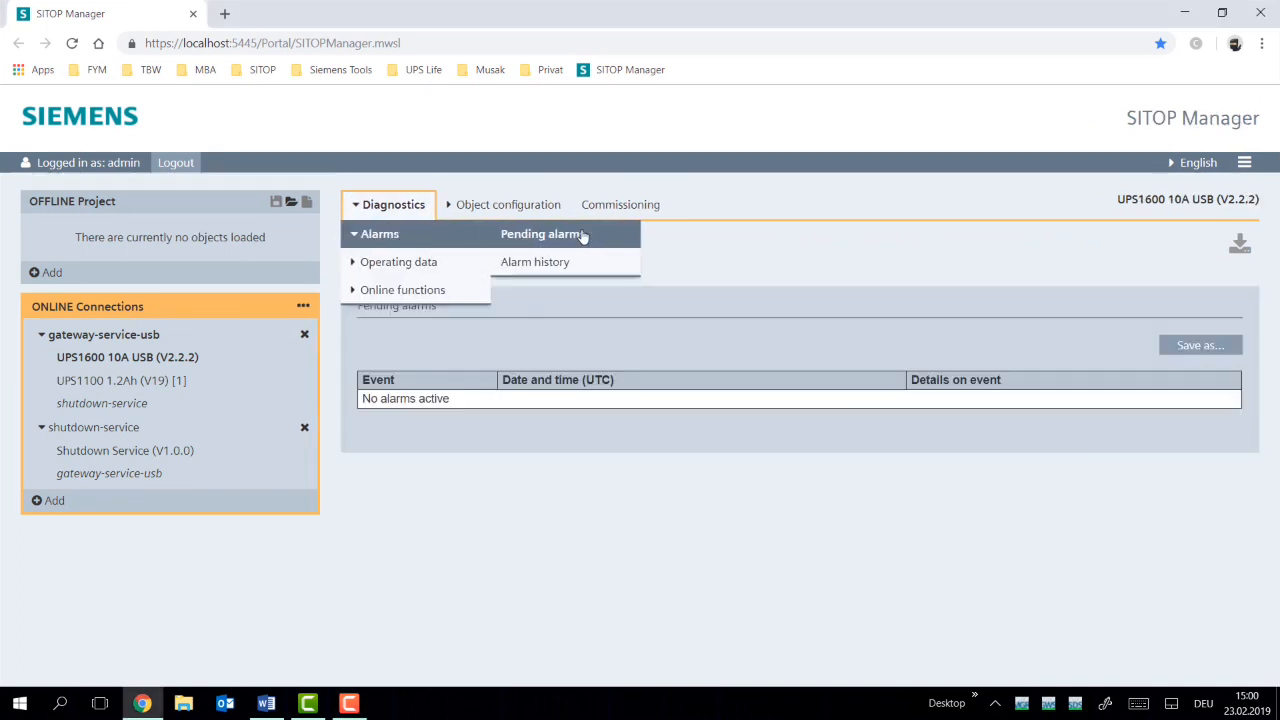
{"action": "left_click", "coordinate": [542, 232]}
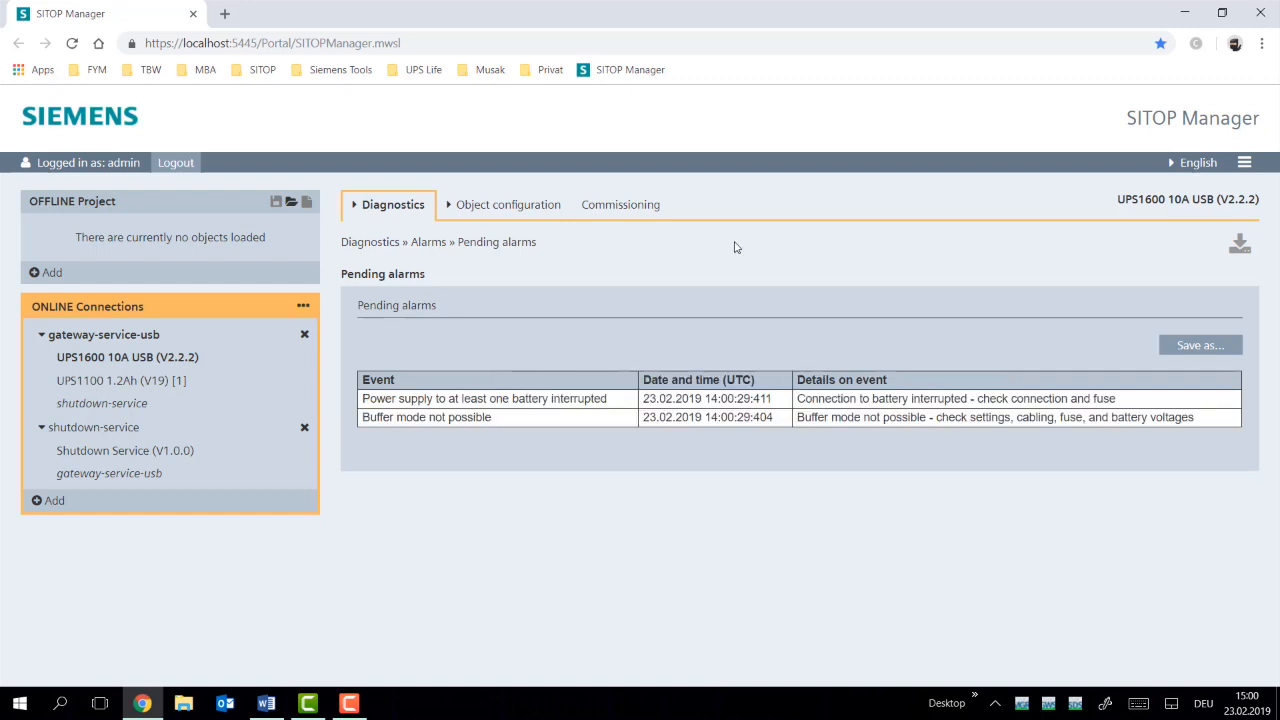
{"action": "mouse_move", "coordinate": [748, 244]}
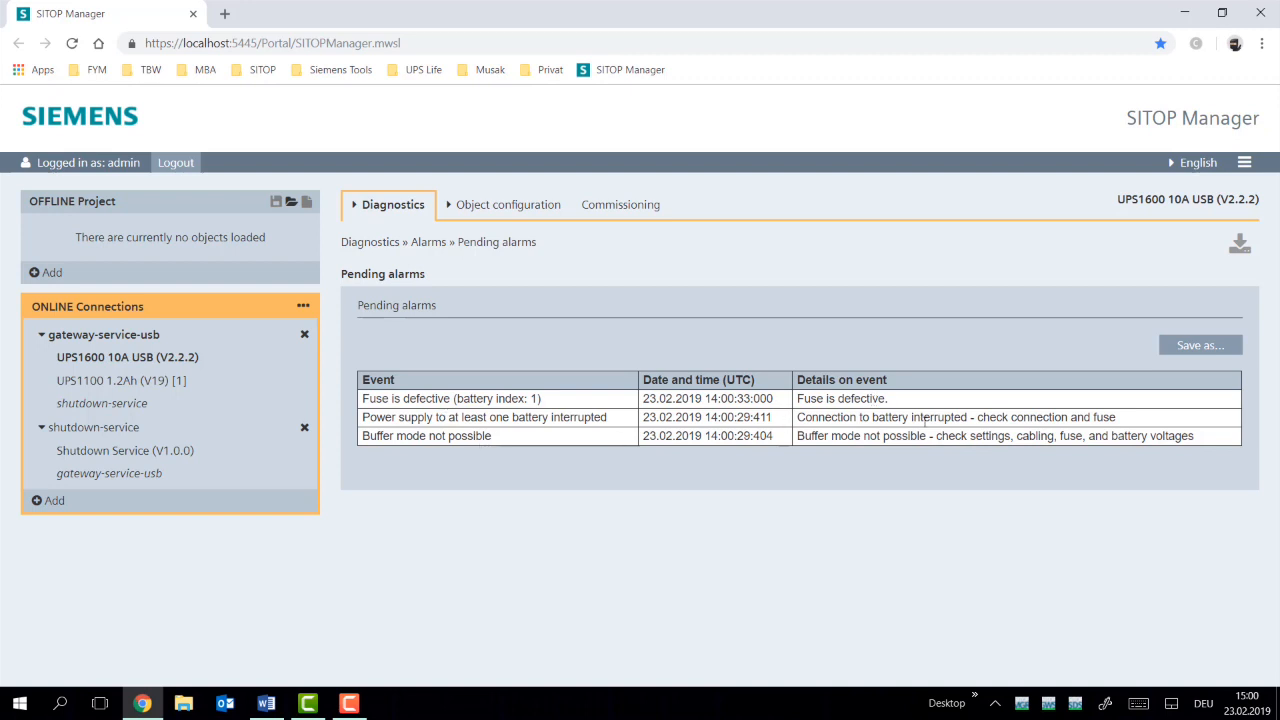
{"action": "mouse_move", "coordinate": [944, 324]}
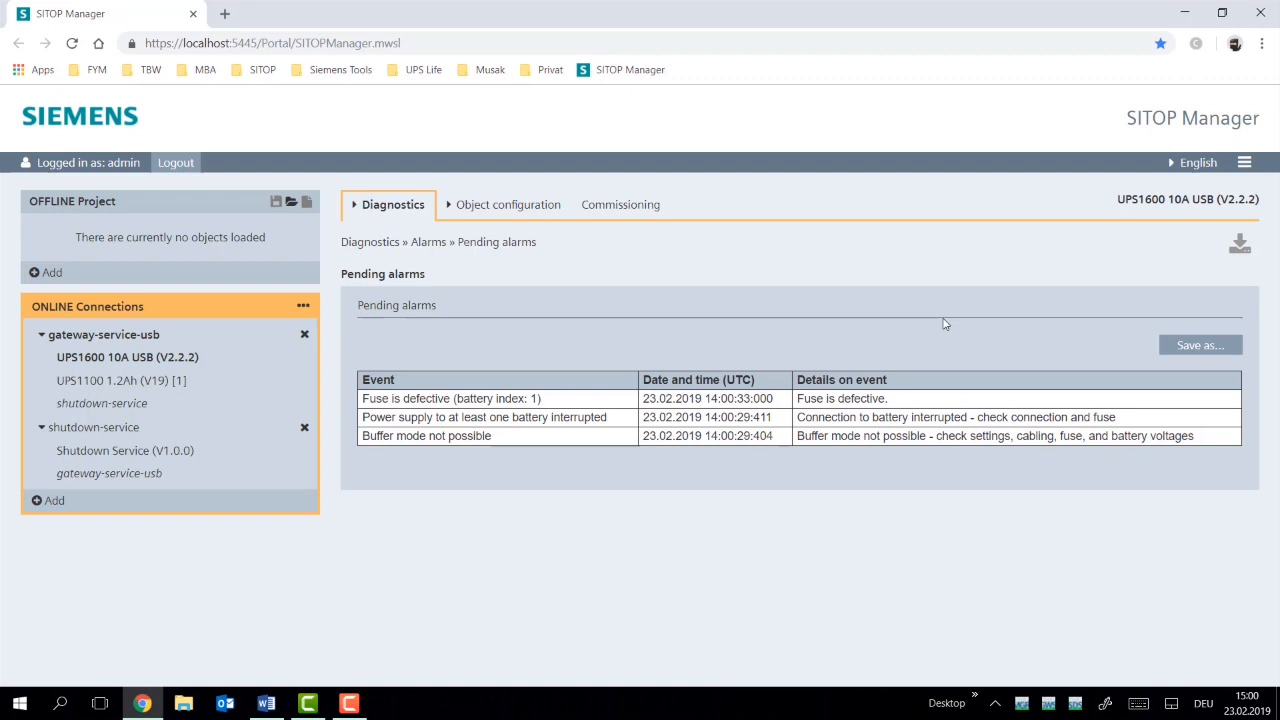
Show the alarm history listing eight incoming and outgoing fuse, battery and charge-level events.
{"action": "left_click", "coordinate": [392, 204]}
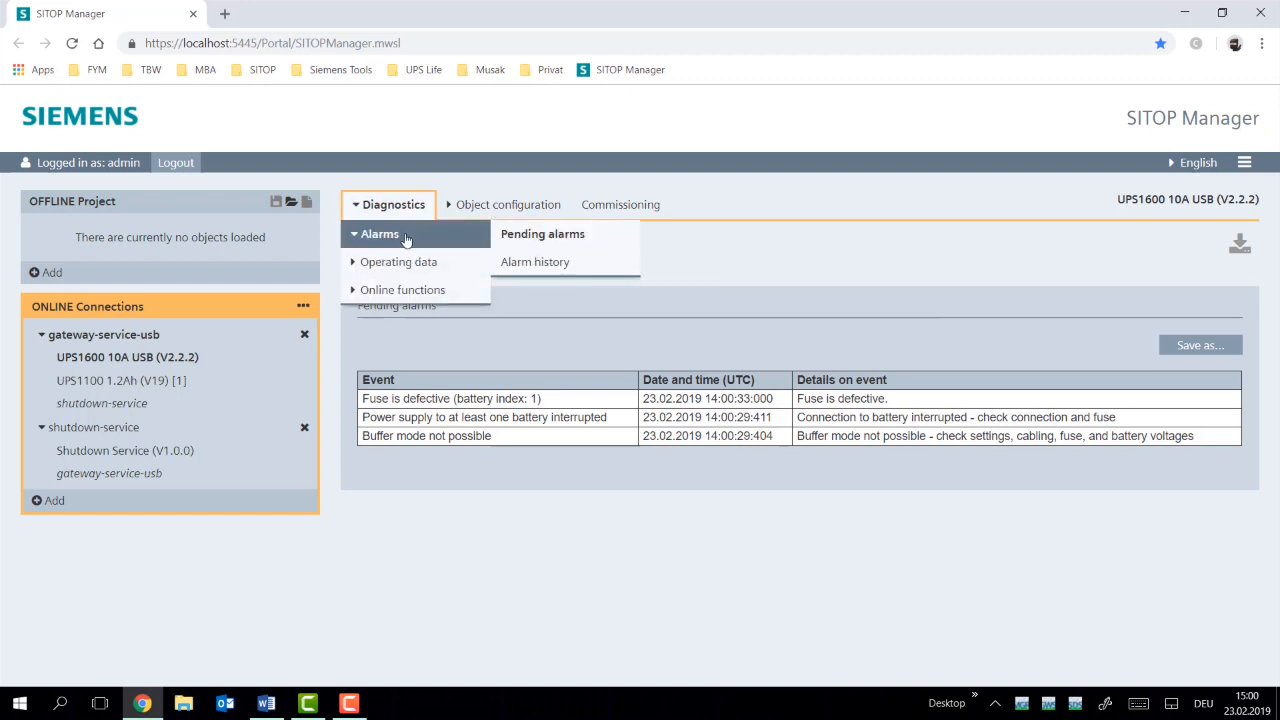
{"action": "left_click", "coordinate": [534, 260]}
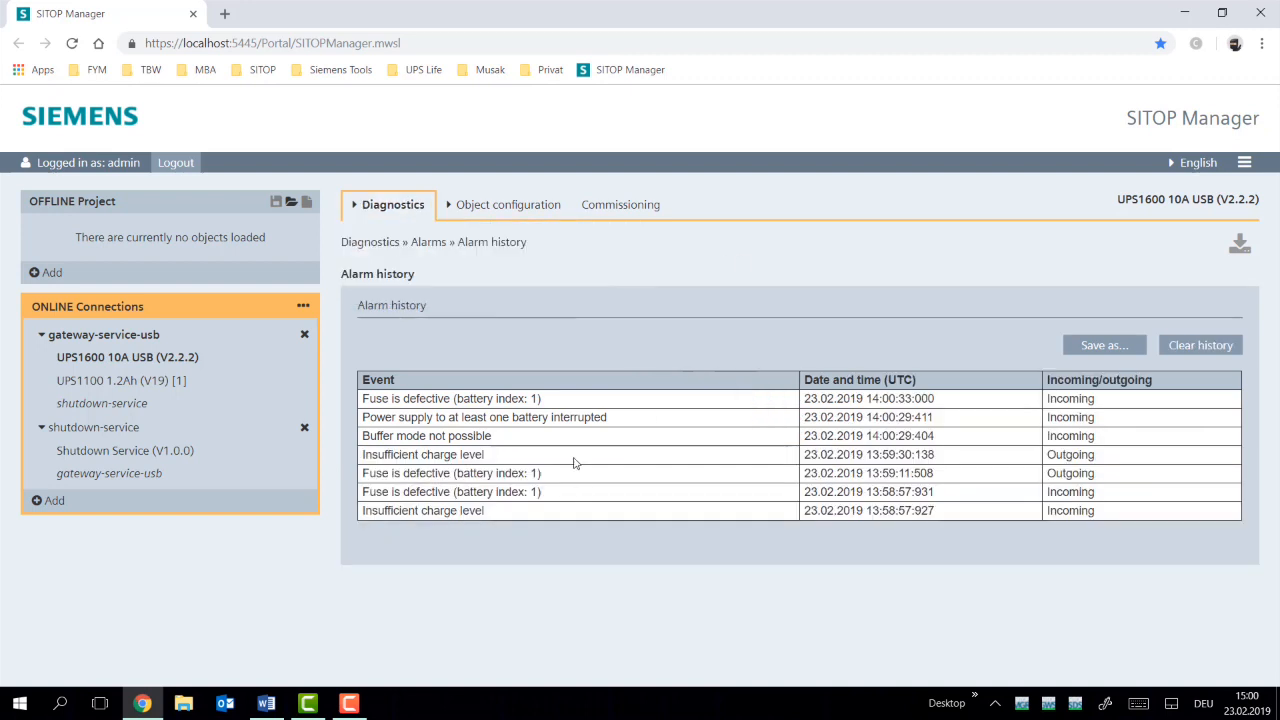
{"action": "mouse_move", "coordinate": [898, 364]}
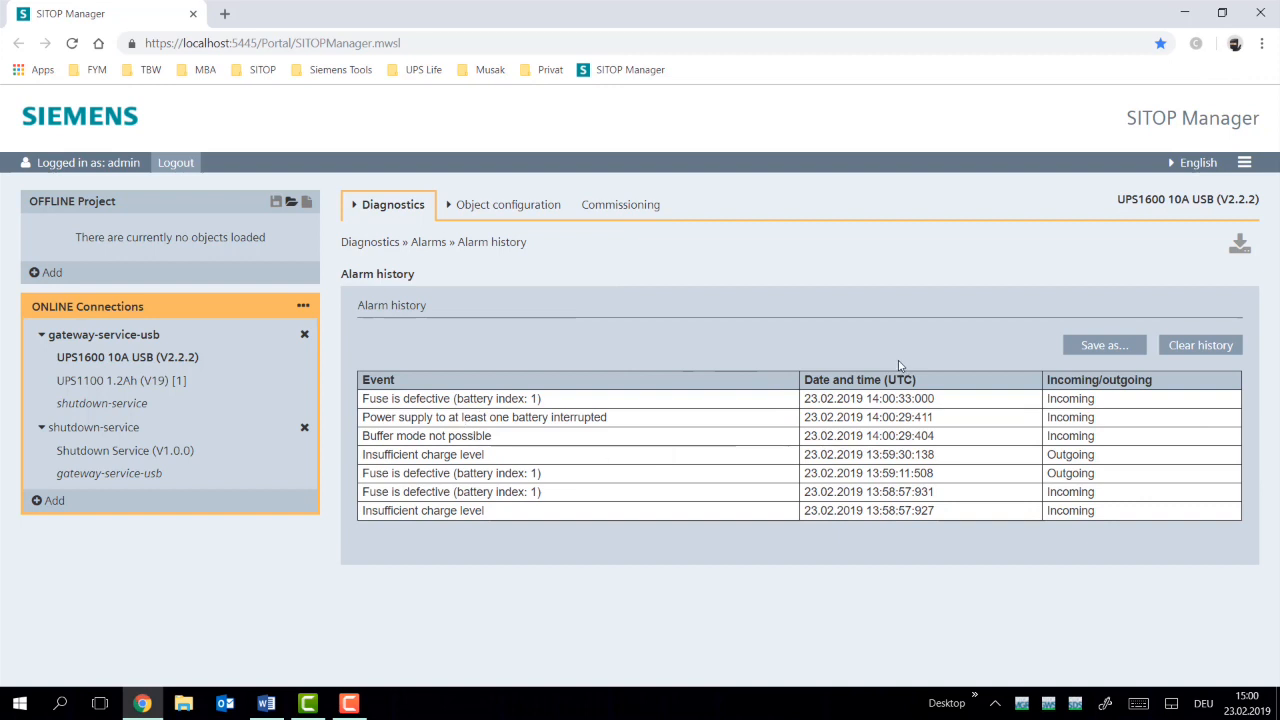
{"action": "mouse_move", "coordinate": [484, 388]}
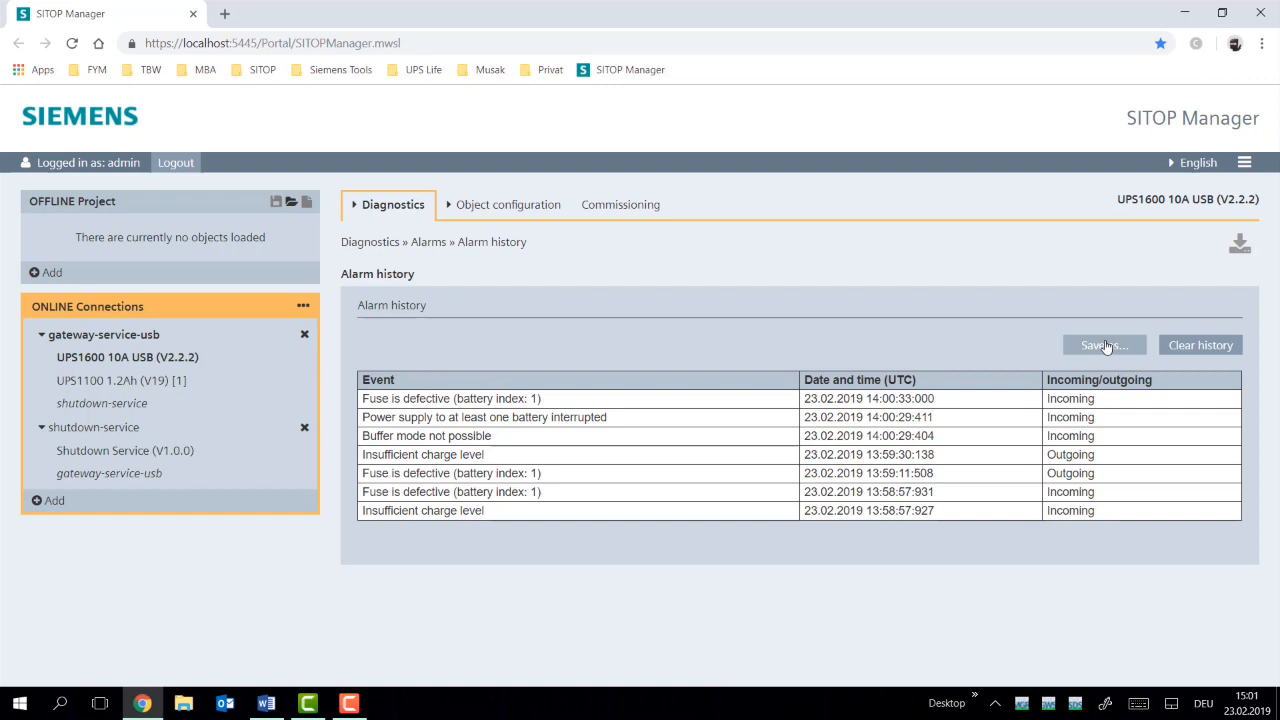
{"action": "mouse_move", "coordinate": [1200, 344]}
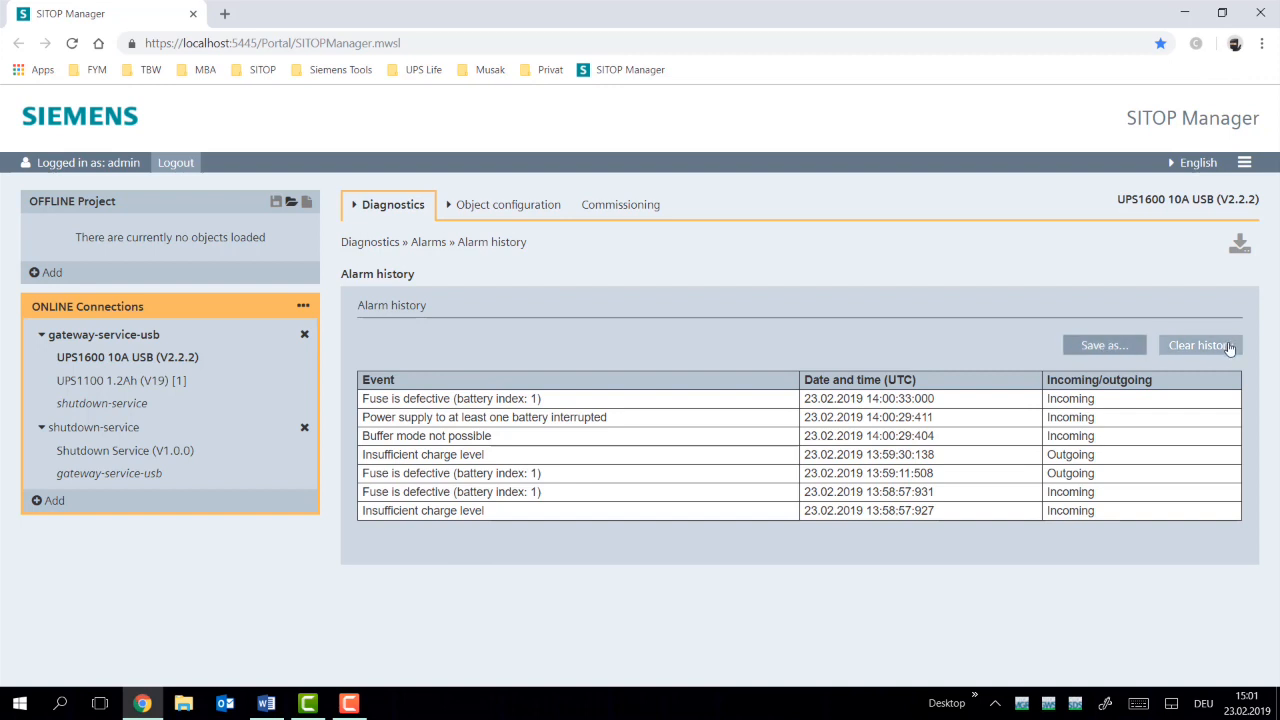
Show the base unit operating data with the UPS1600 and UPS1100 module graphic.
{"action": "left_click", "coordinate": [392, 204]}
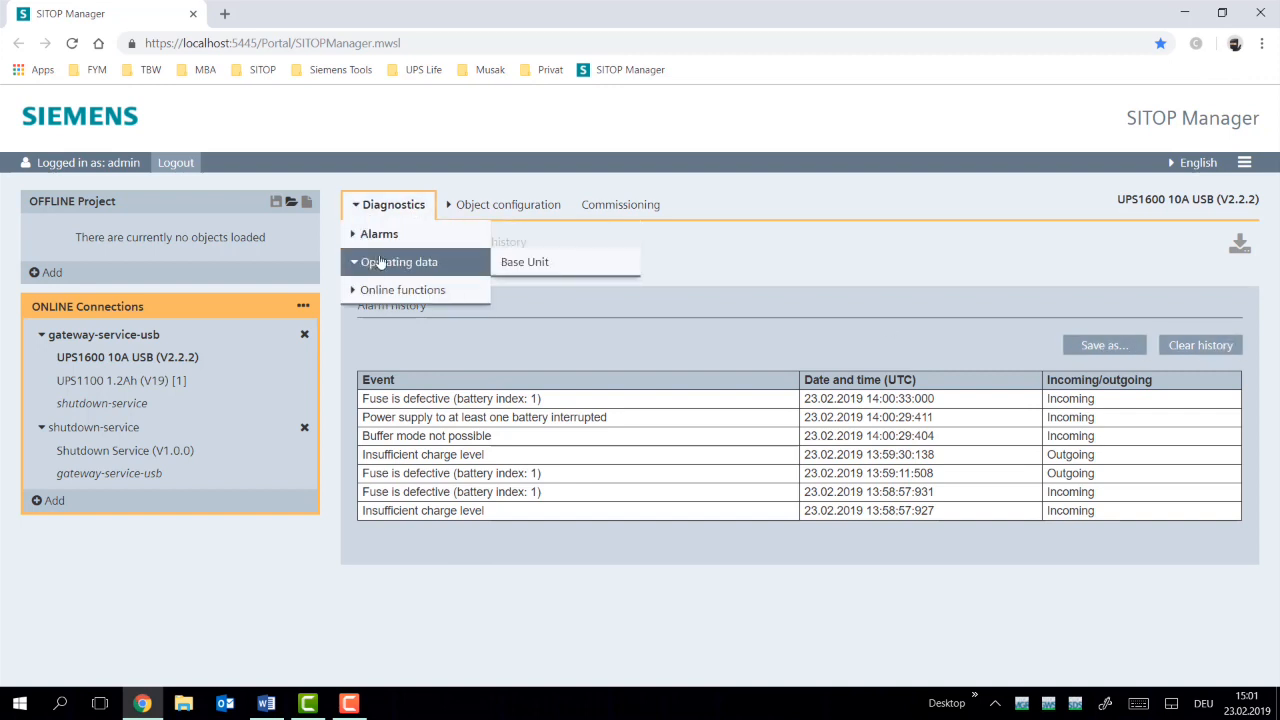
{"action": "left_click", "coordinate": [524, 260]}
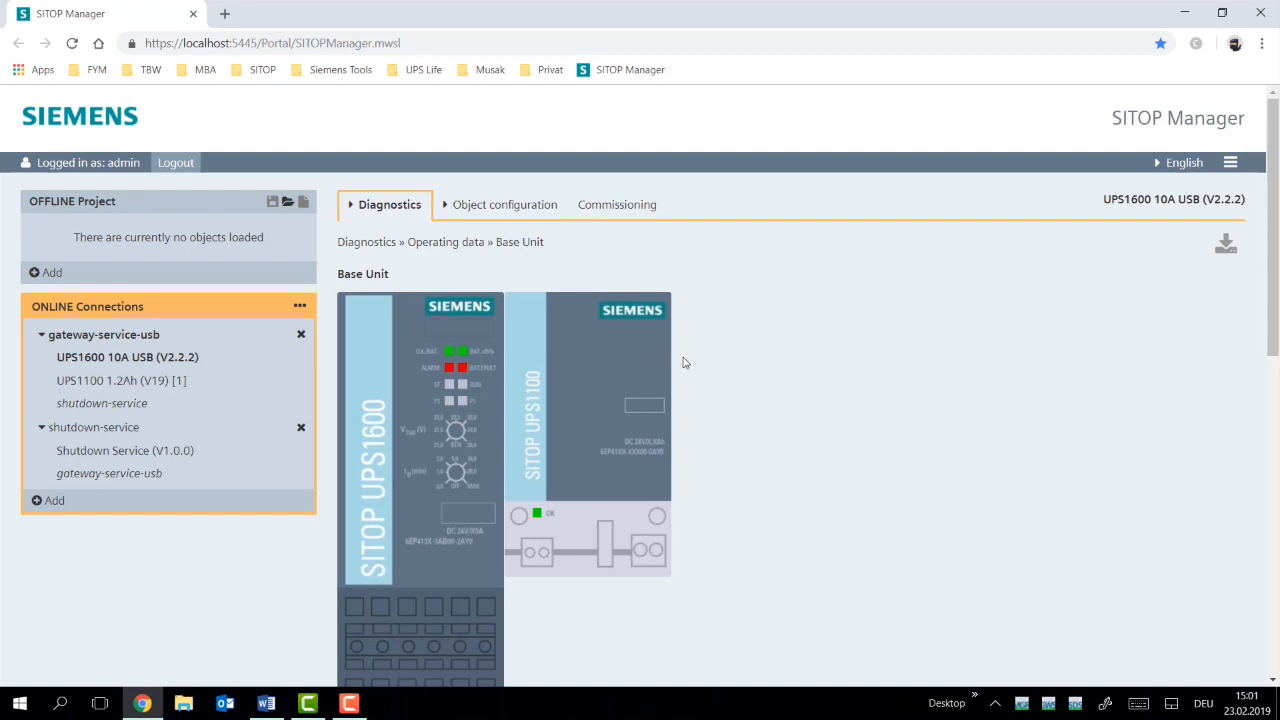
{"action": "mouse_move", "coordinate": [798, 442]}
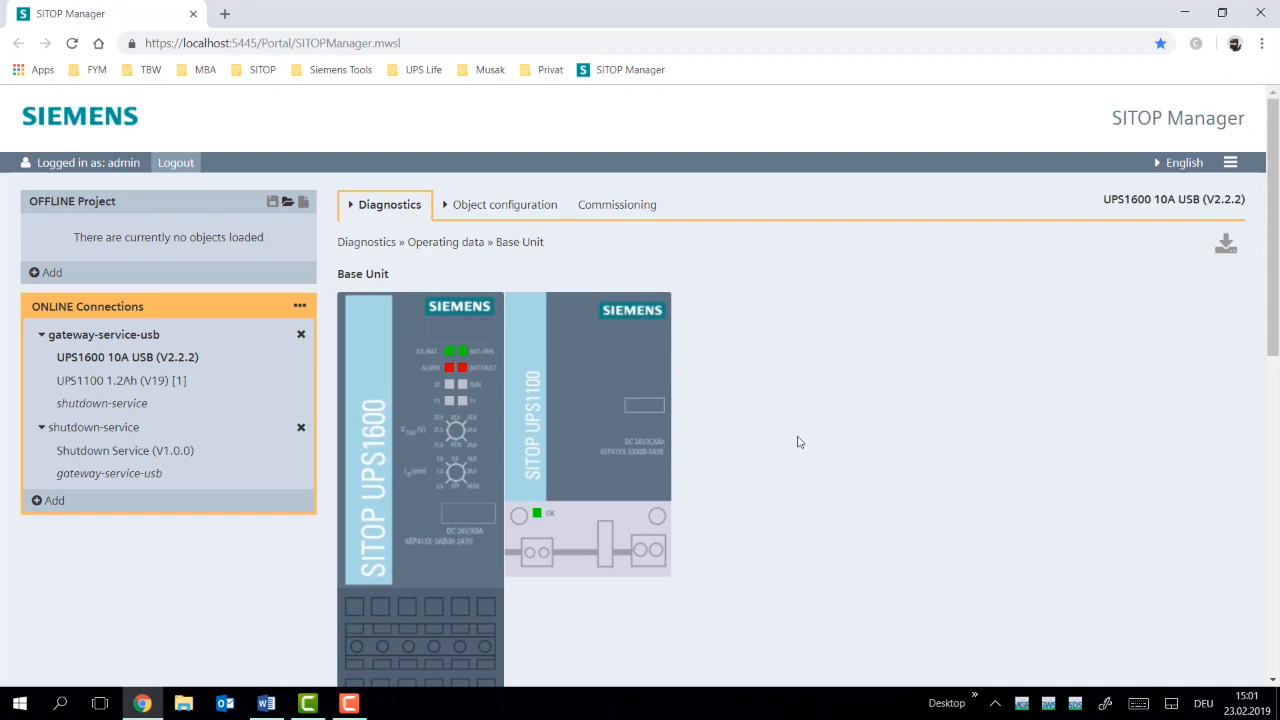
{"action": "mouse_move", "coordinate": [576, 380]}
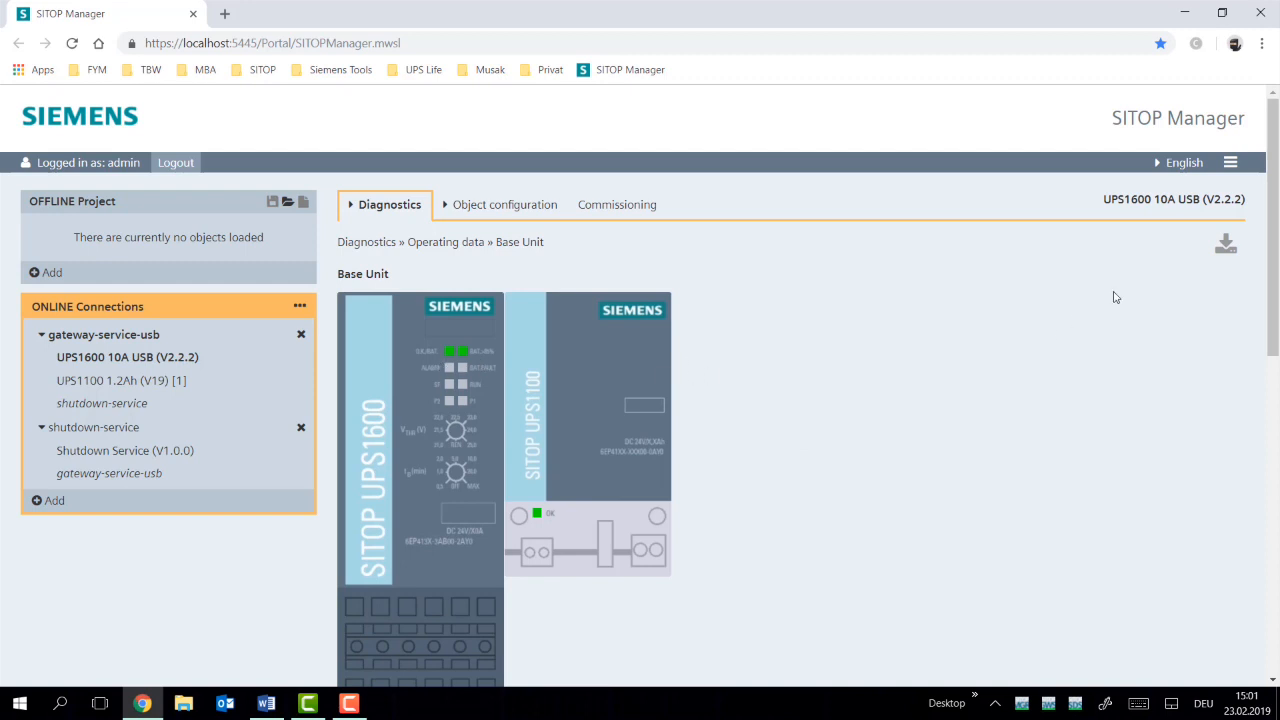
Review the UPS1600 operating data values, then reveal the Online functions: firmware update and factory reset.
{"action": "scroll", "scroll_direction": "down", "scroll_amount": 3}
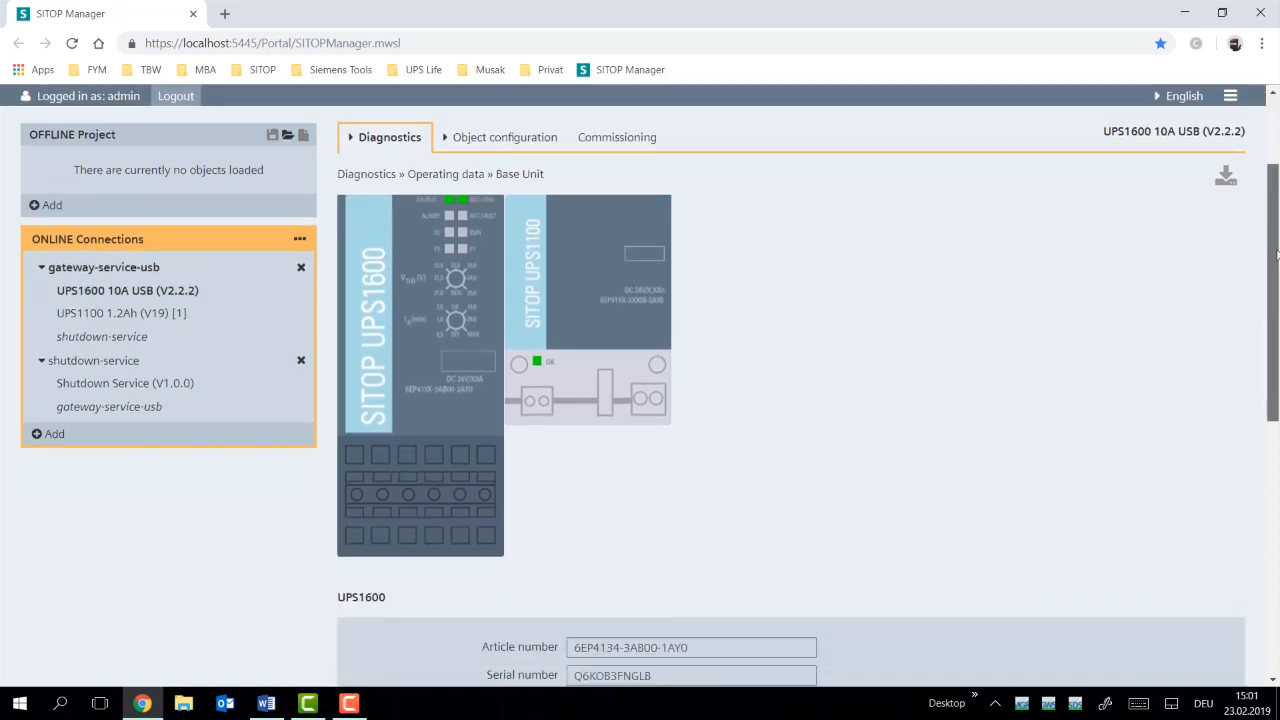
{"action": "scroll", "scroll_direction": "down", "scroll_amount": 3}
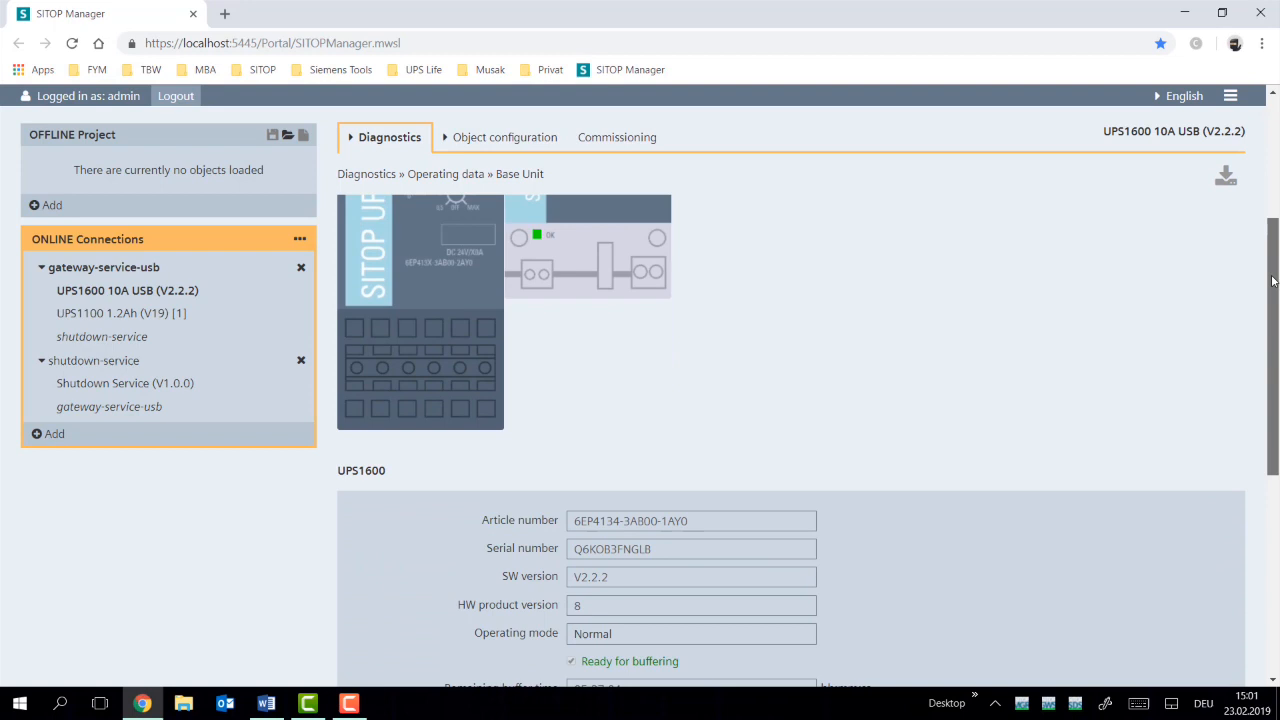
{"action": "scroll", "scroll_direction": "up", "scroll_amount": 3}
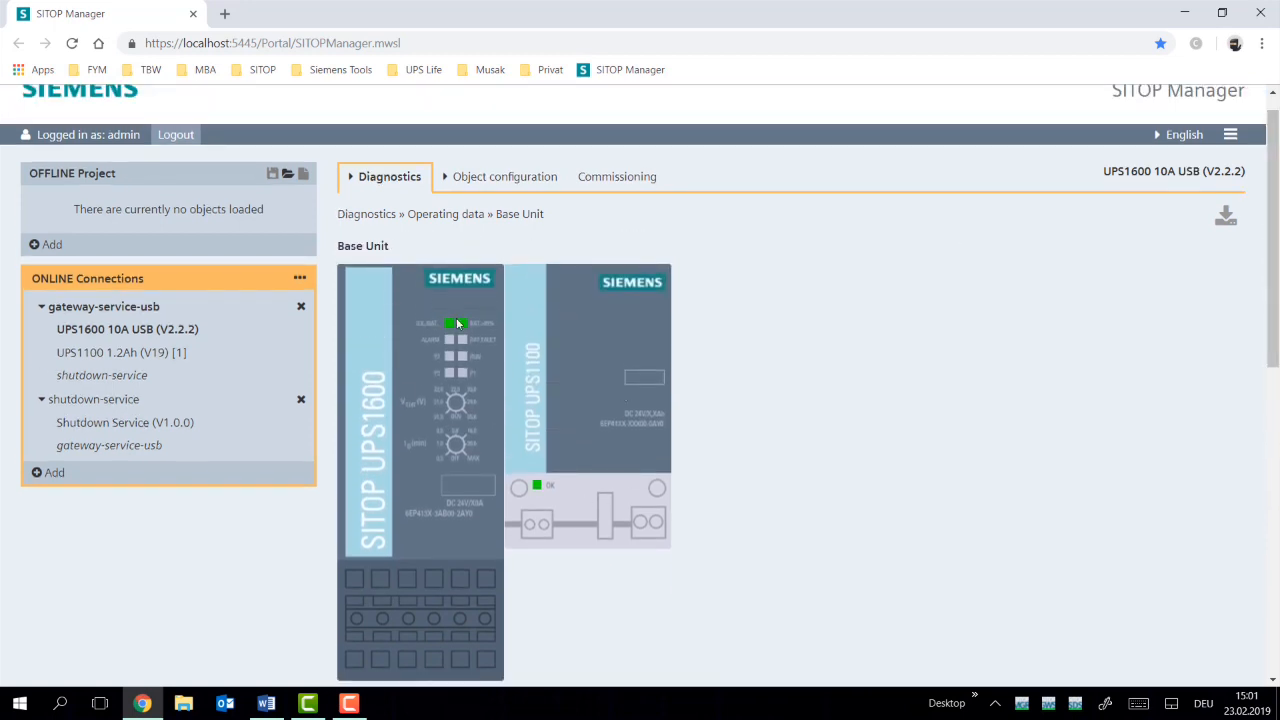
{"action": "mouse_move", "coordinate": [612, 418]}
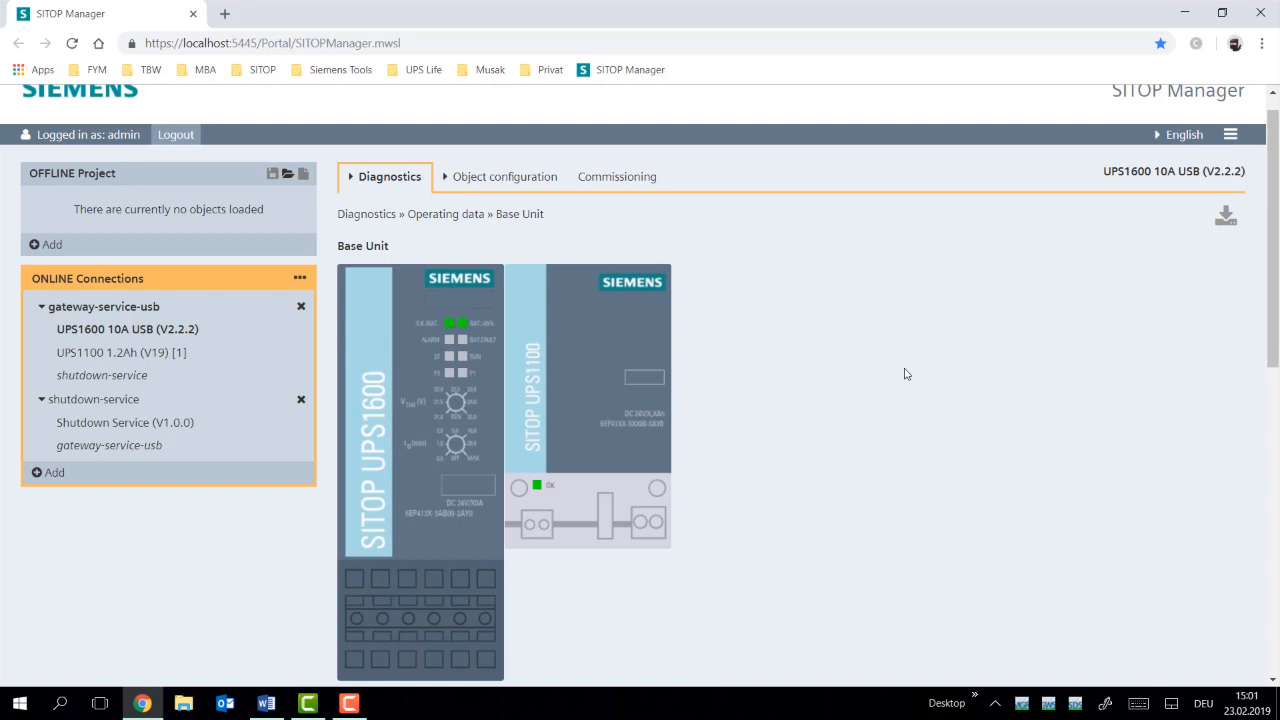
{"action": "scroll", "scroll_direction": "down", "scroll_amount": 3}
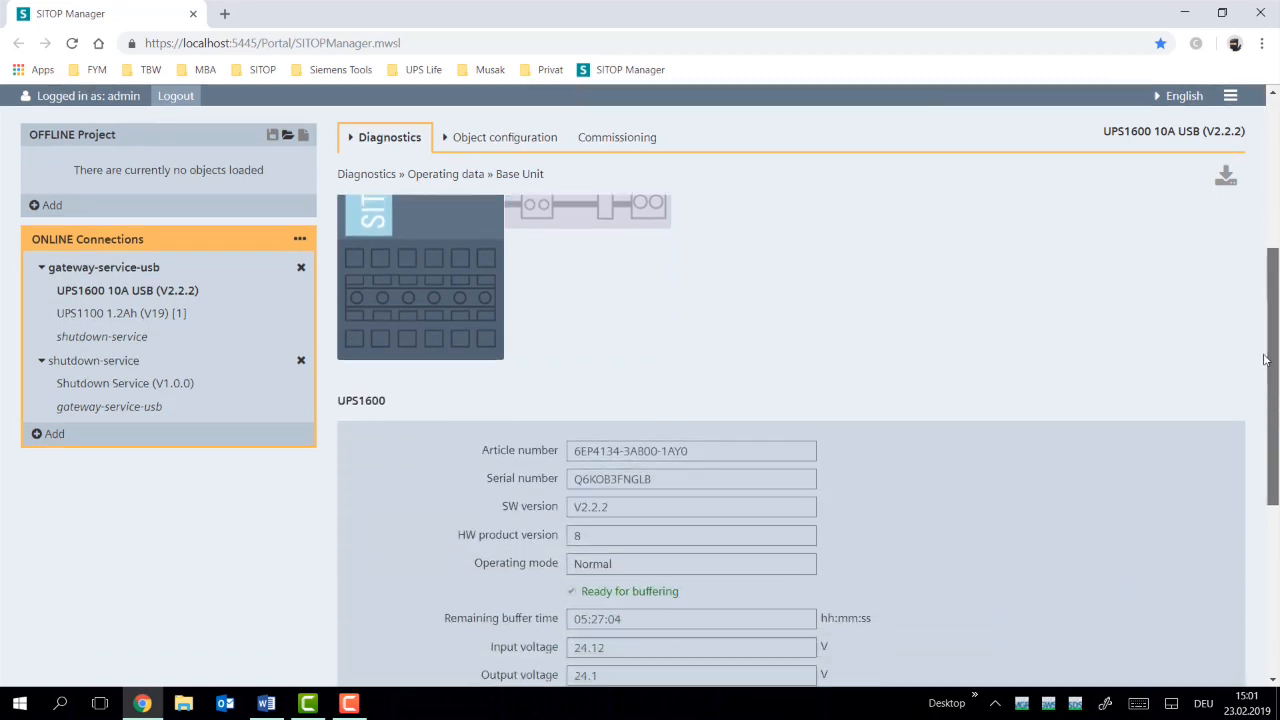
{"action": "scroll", "scroll_direction": "down", "scroll_amount": 3}
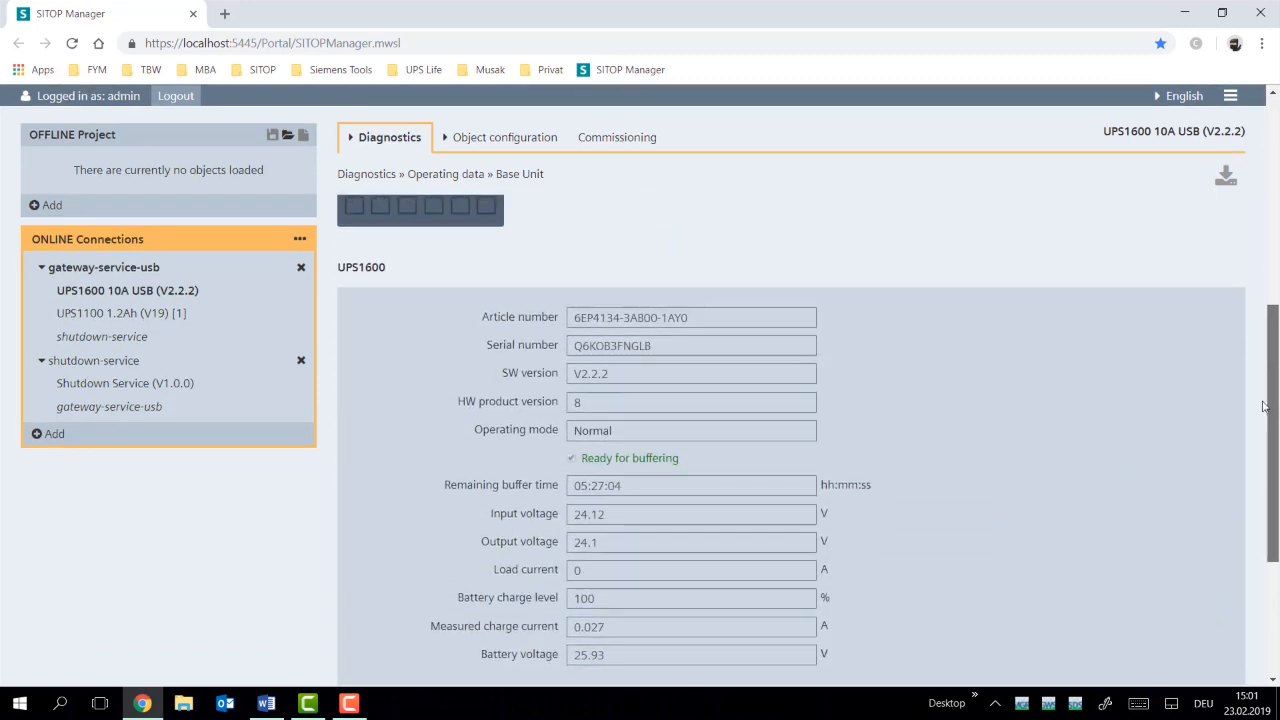
{"action": "scroll", "scroll_direction": "up", "scroll_amount": 3}
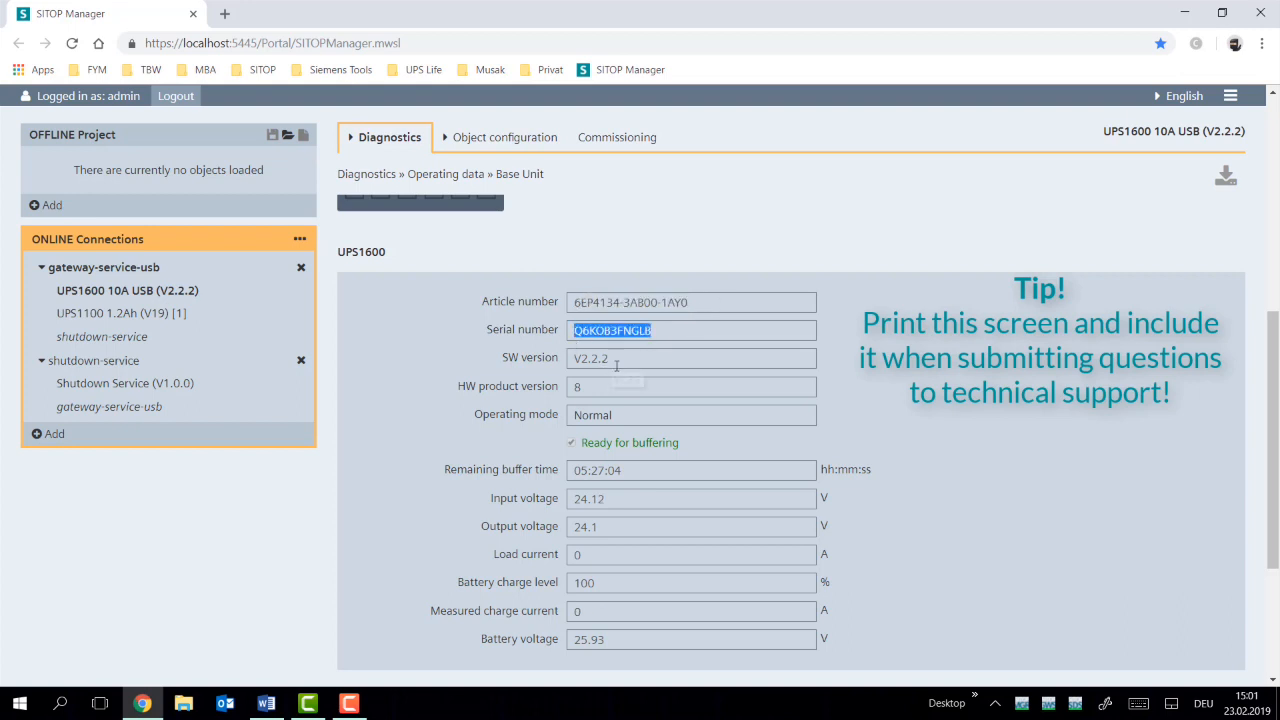
{"action": "left_click", "coordinate": [690, 388]}
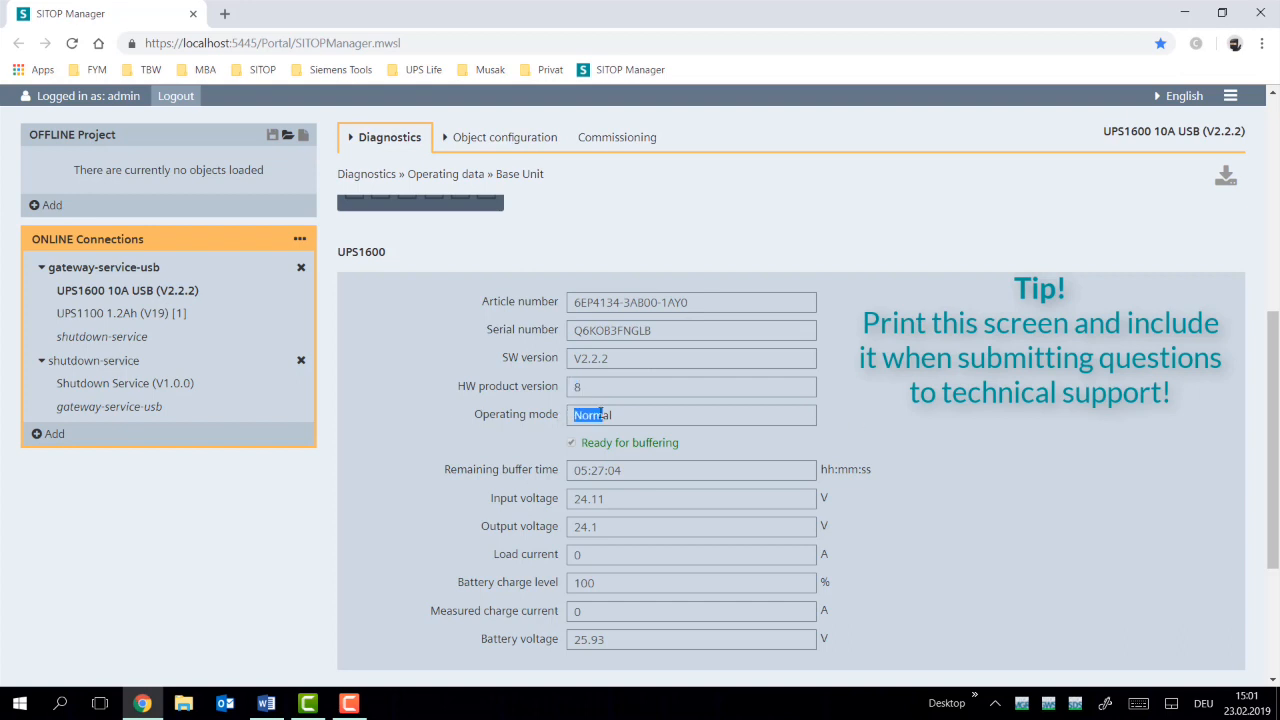
{"action": "scroll", "scroll_direction": "down", "scroll_amount": 3}
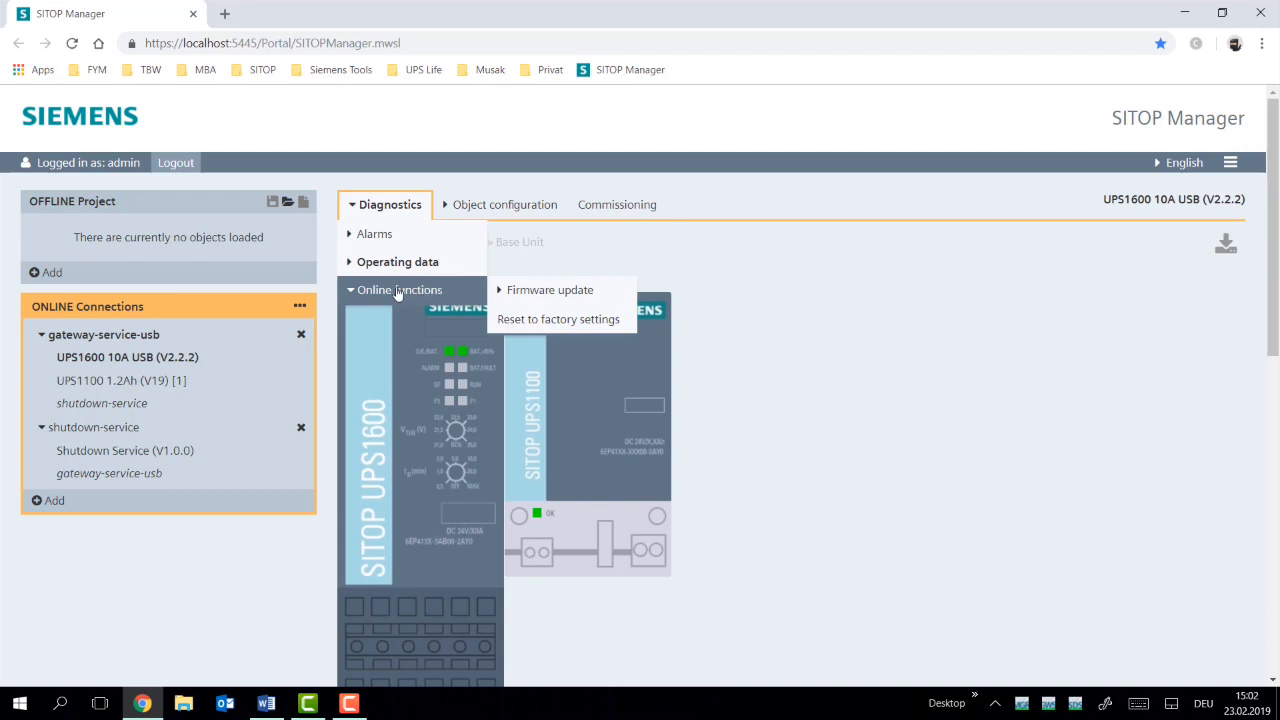
Show the UPS1600 firmware update page with PROFINET device name and file upload section.
{"action": "left_click", "coordinate": [548, 290]}
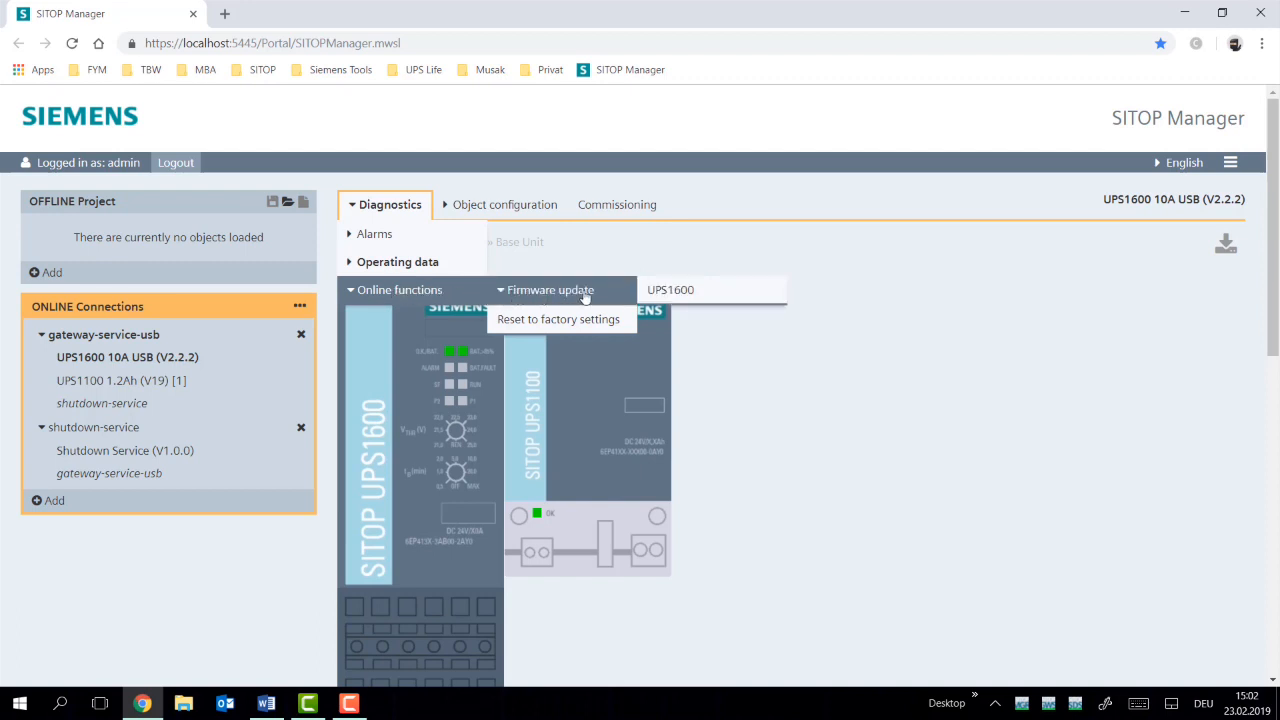
{"action": "left_click", "coordinate": [668, 288]}
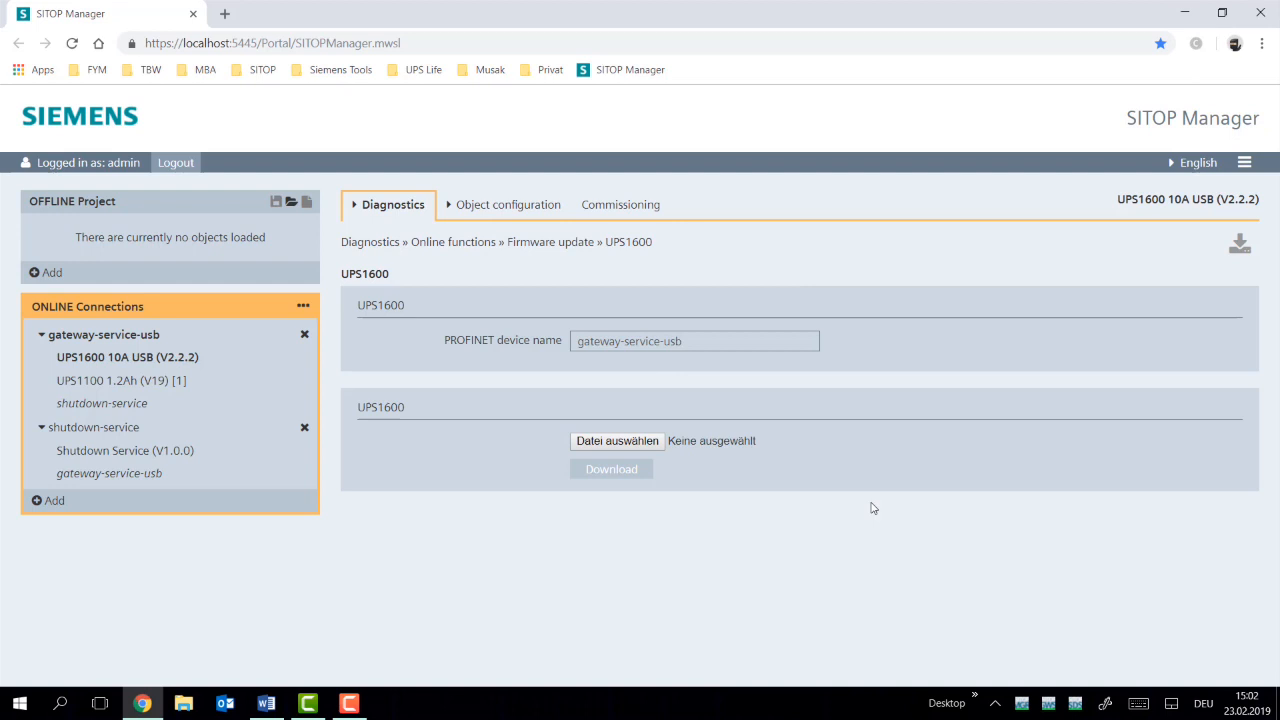
{"action": "mouse_move", "coordinate": [882, 464]}
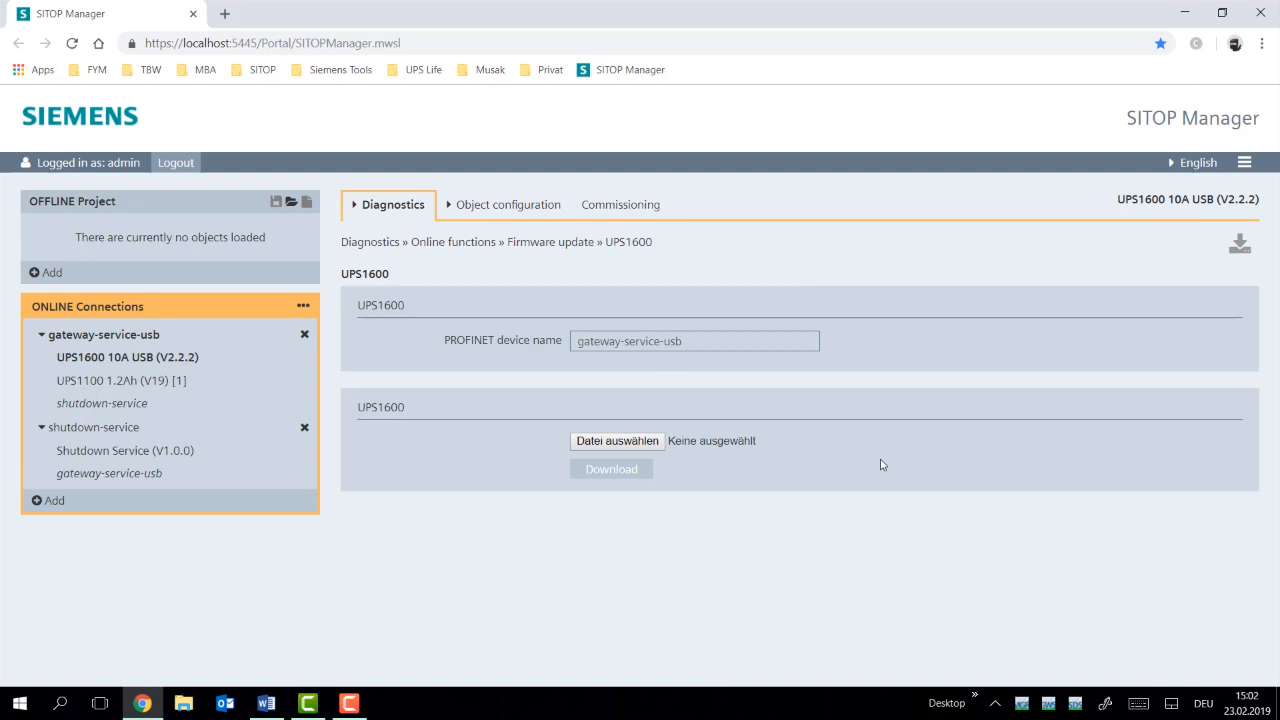
{"action": "mouse_move", "coordinate": [872, 452]}
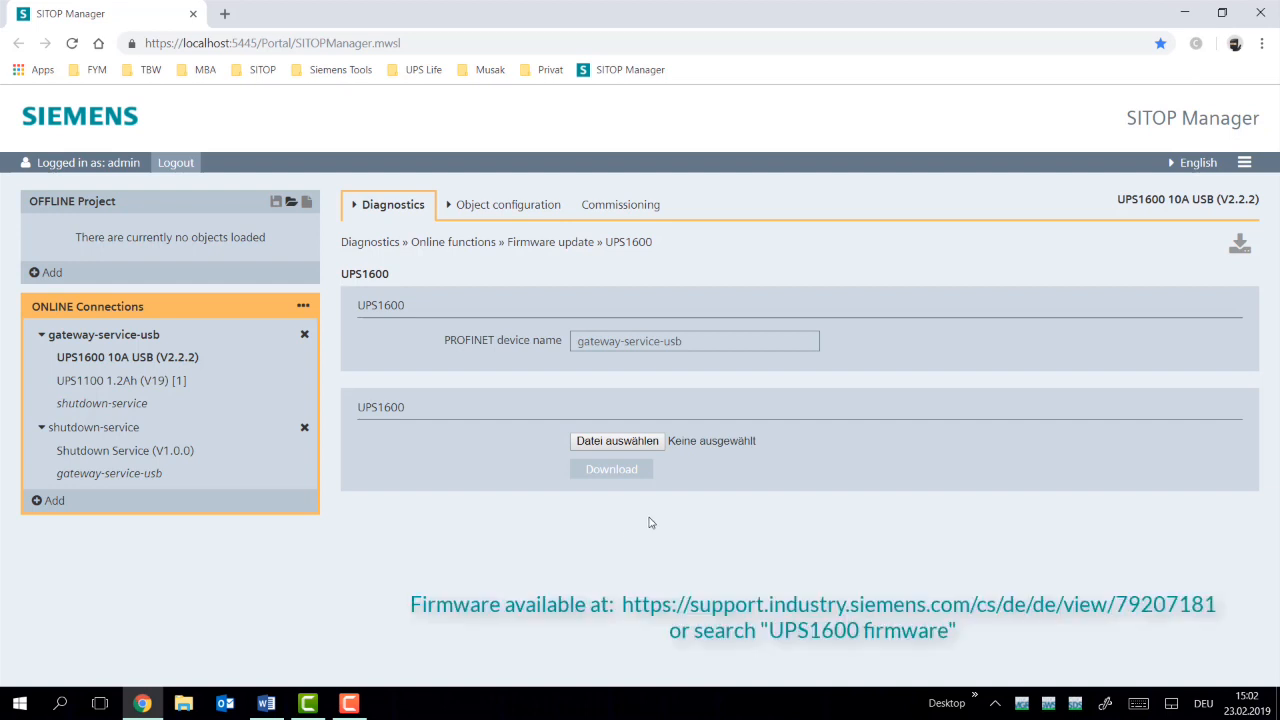
{"action": "mouse_move", "coordinate": [682, 548]}
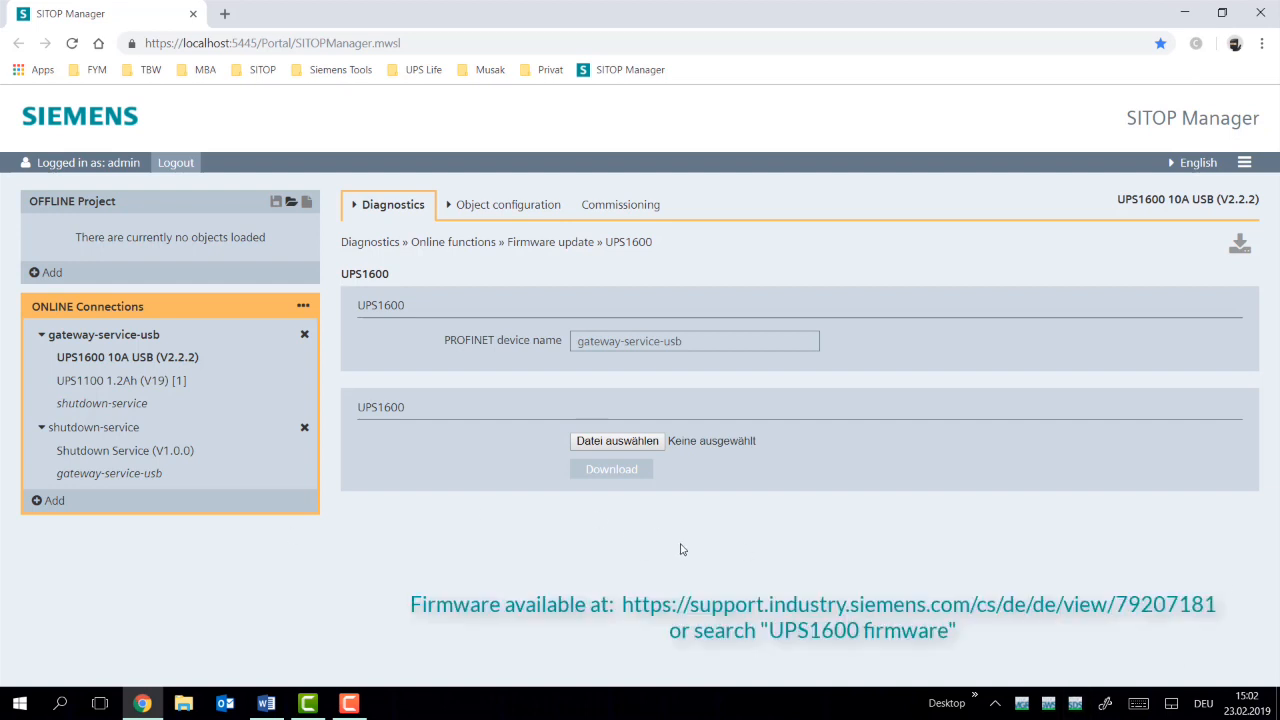
{"action": "mouse_move", "coordinate": [700, 538]}
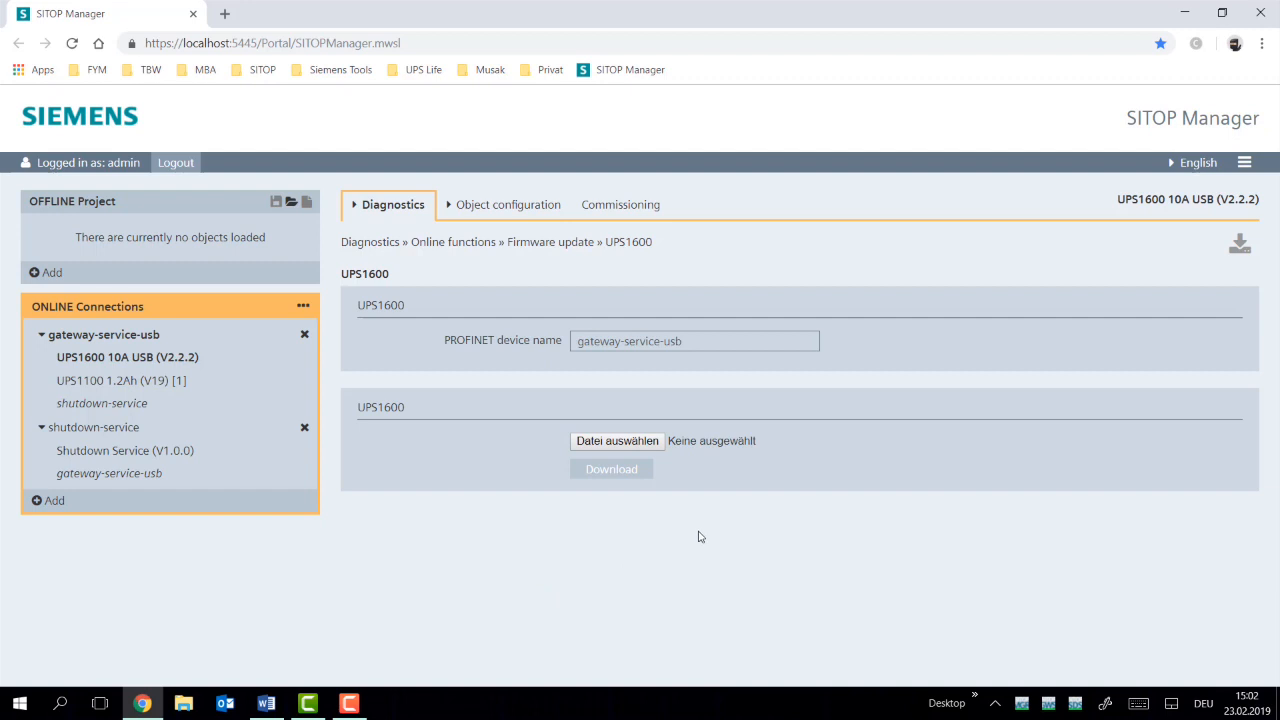
{"action": "mouse_move", "coordinate": [692, 532]}
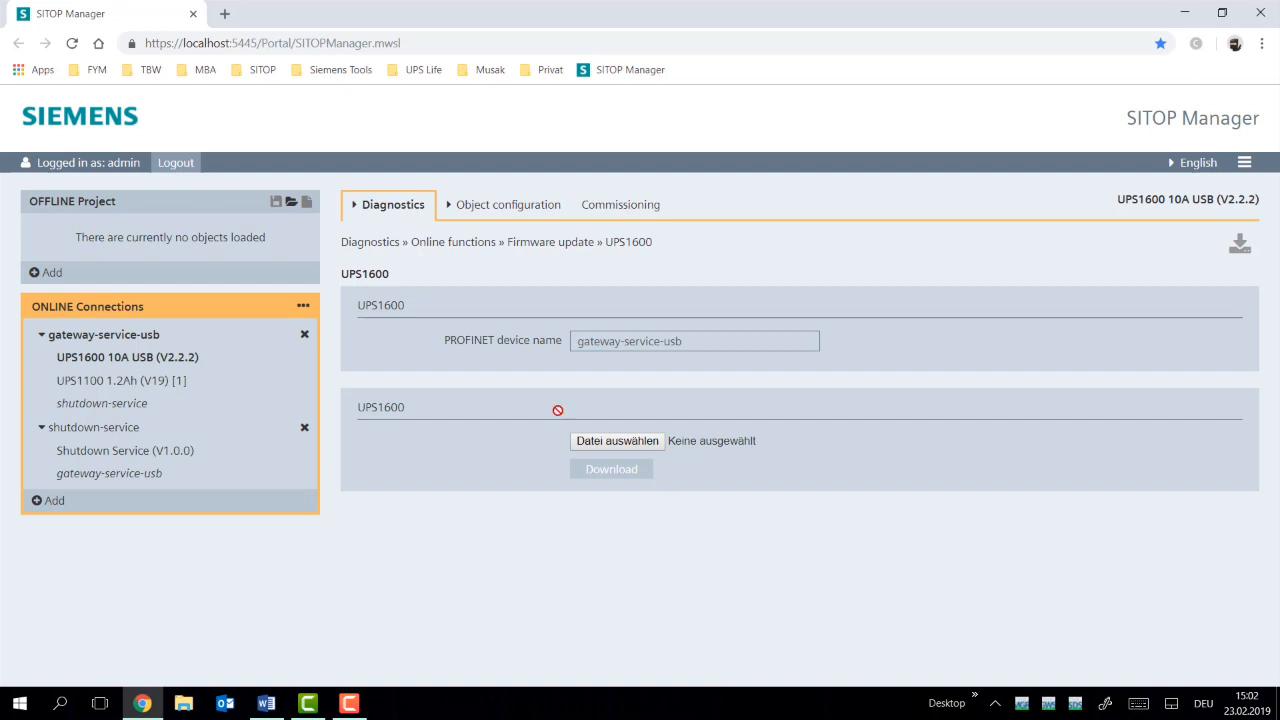
Show the Reset to factory settings page for the gateway-service-usb device.
{"action": "left_click", "coordinate": [392, 204]}
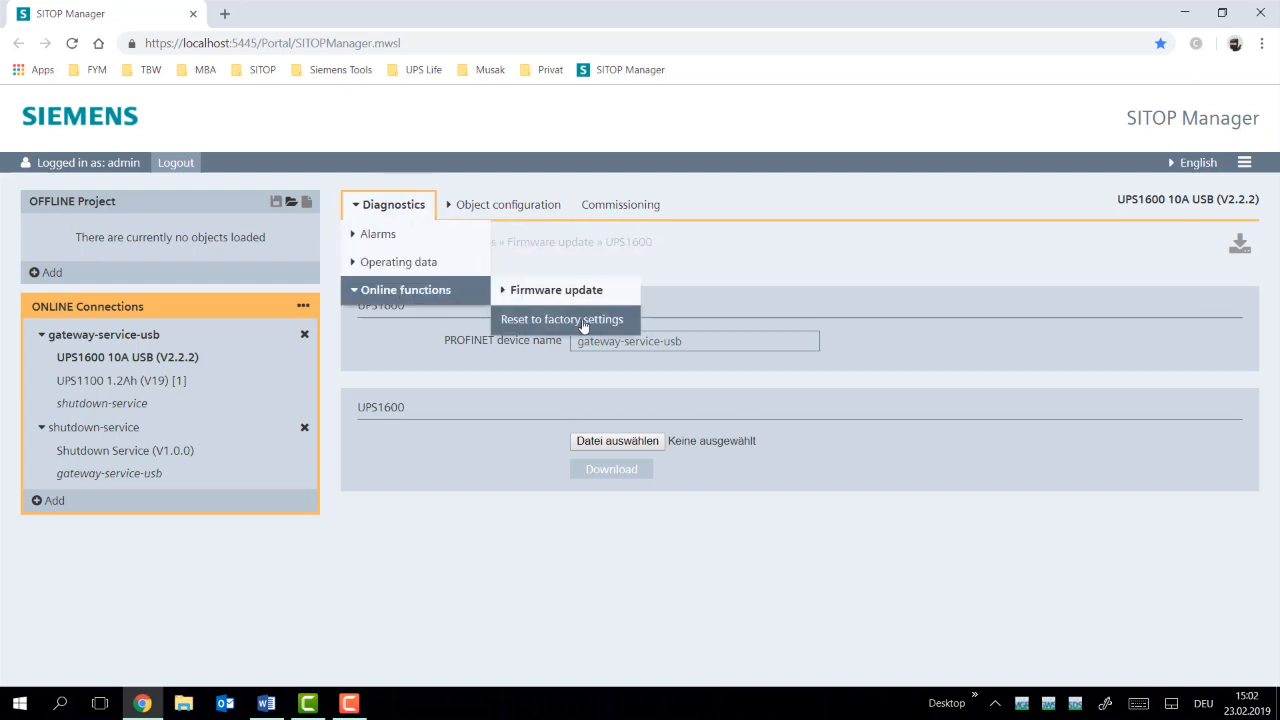
{"action": "left_click", "coordinate": [562, 320]}
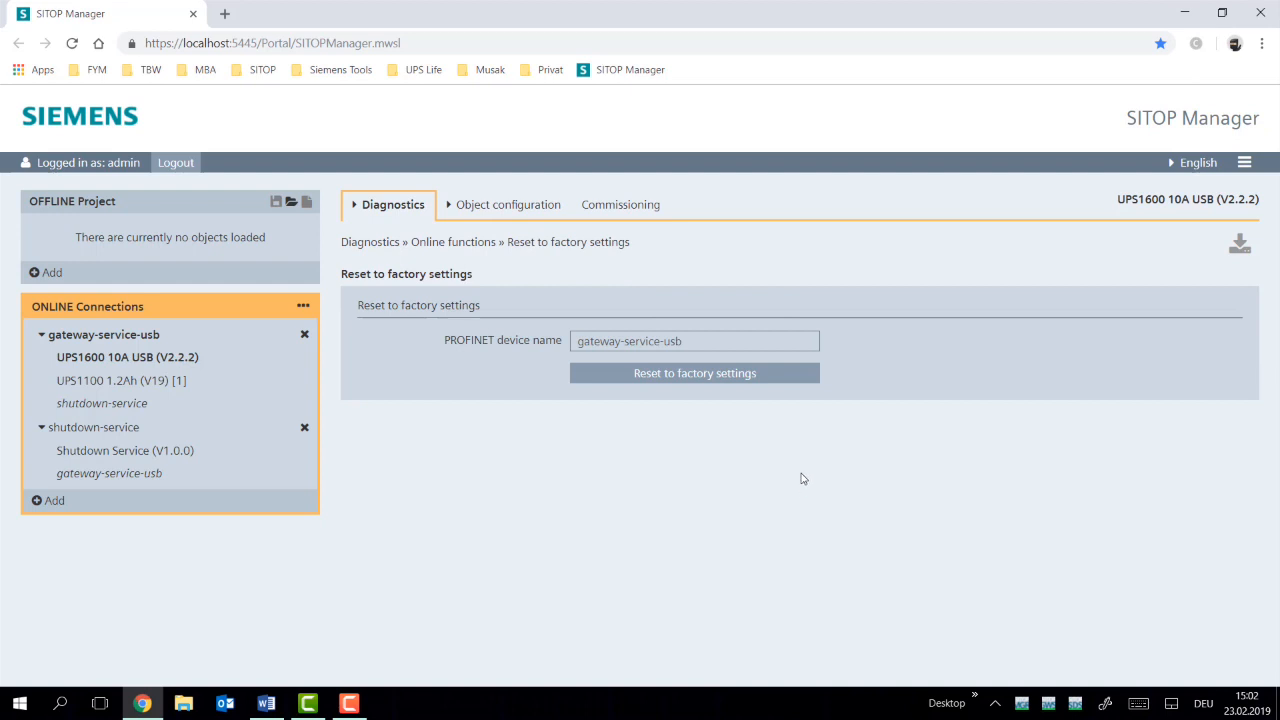
{"action": "mouse_move", "coordinate": [812, 452]}
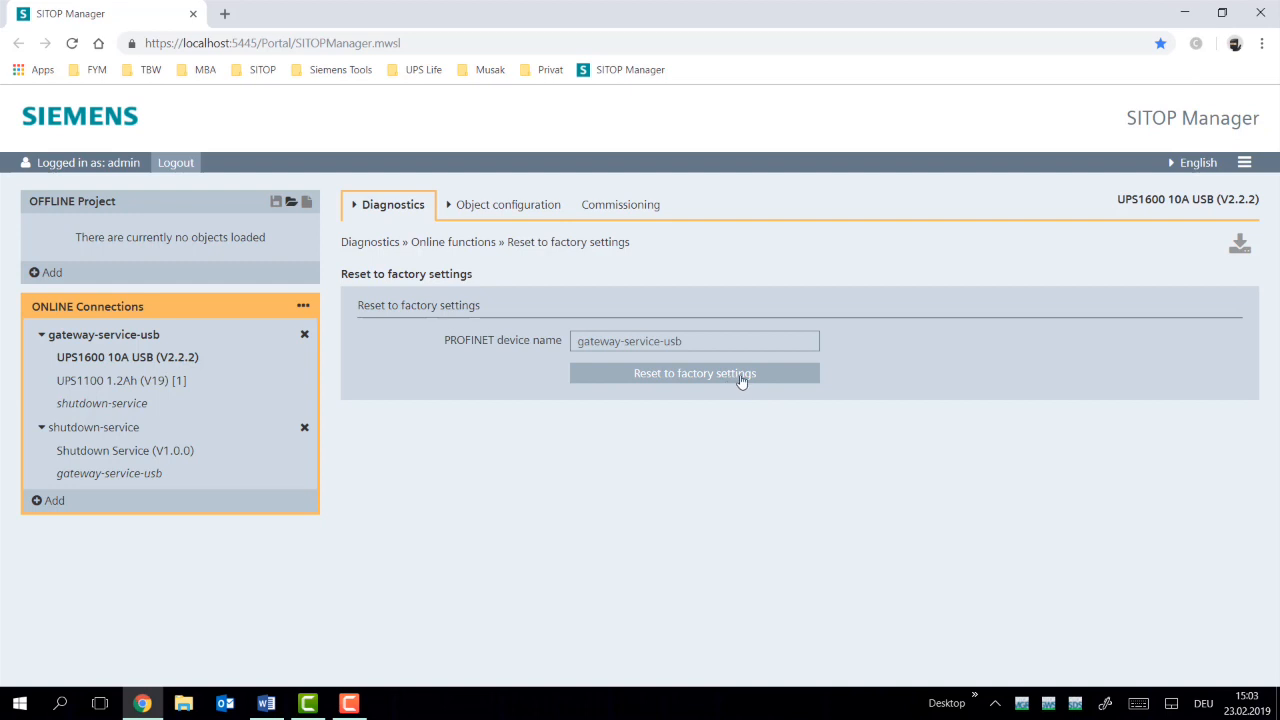
{"action": "mouse_move", "coordinate": [654, 440]}
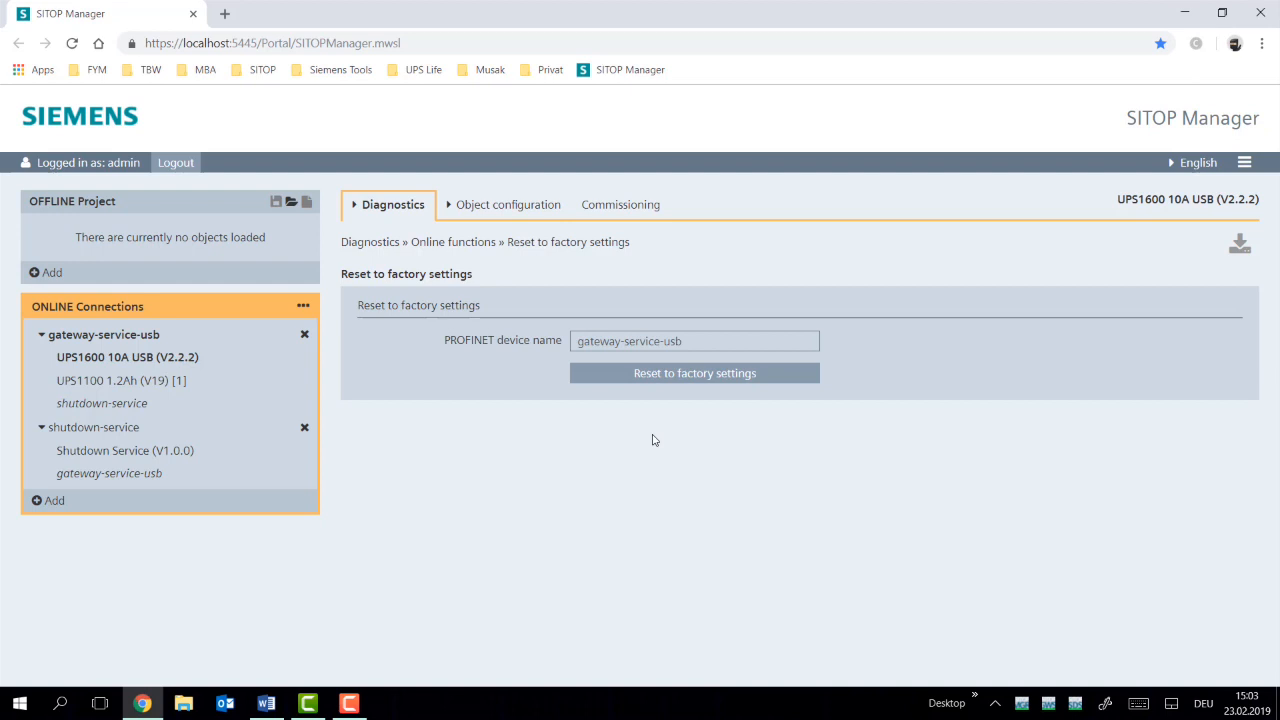
{"action": "left_click", "coordinate": [694, 372]}
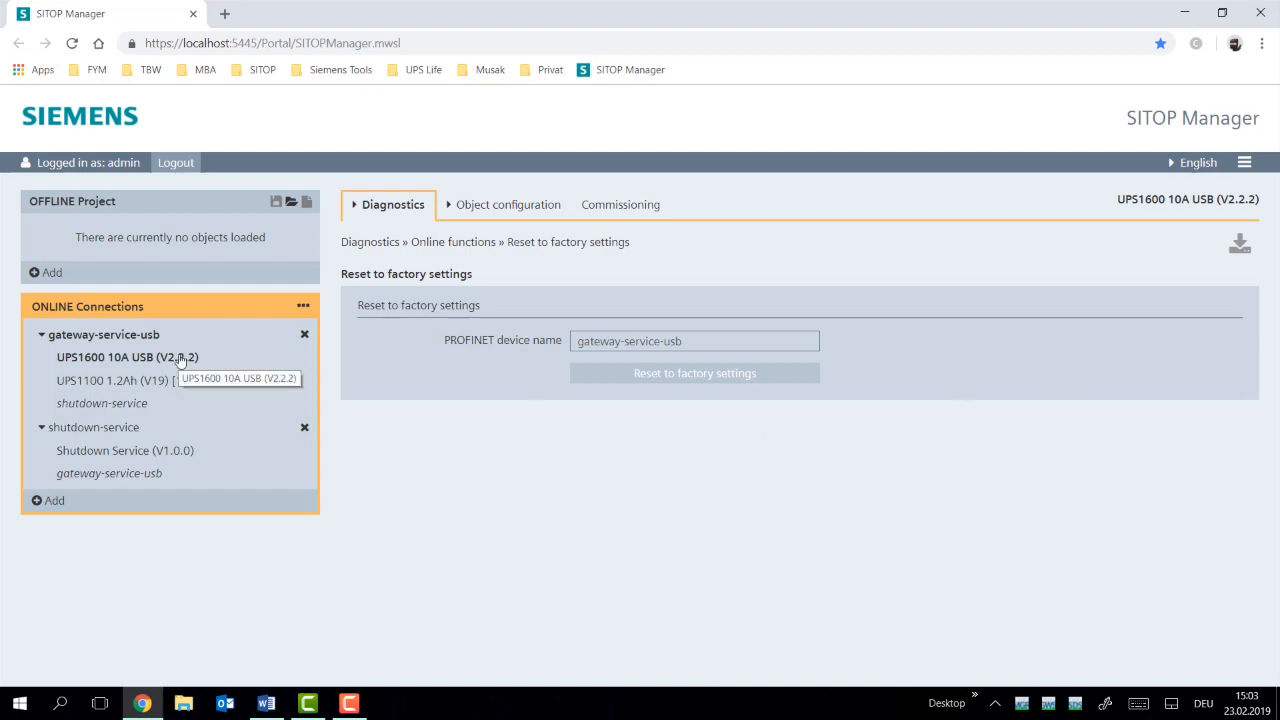
Show the UPS1600 base unit device configuration with 22.5 V threshold and 600 s buffer time.
{"action": "left_click", "coordinate": [508, 204]}
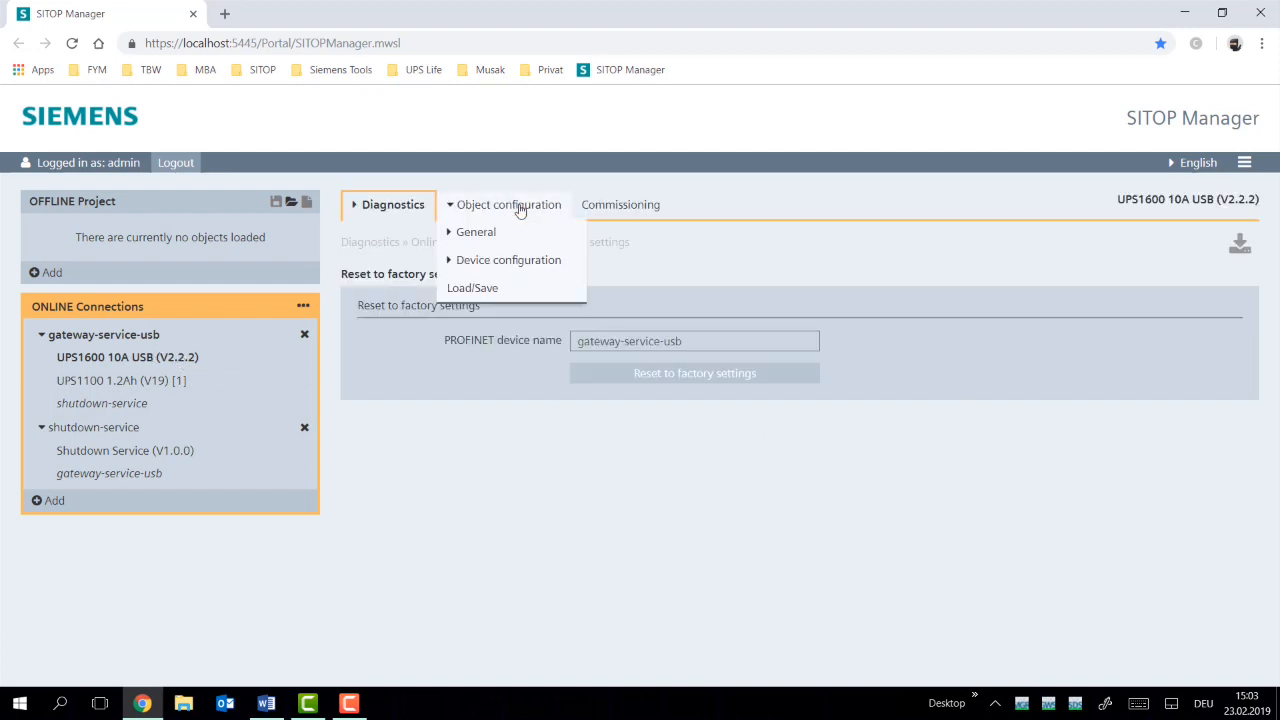
{"action": "left_click", "coordinate": [508, 260]}
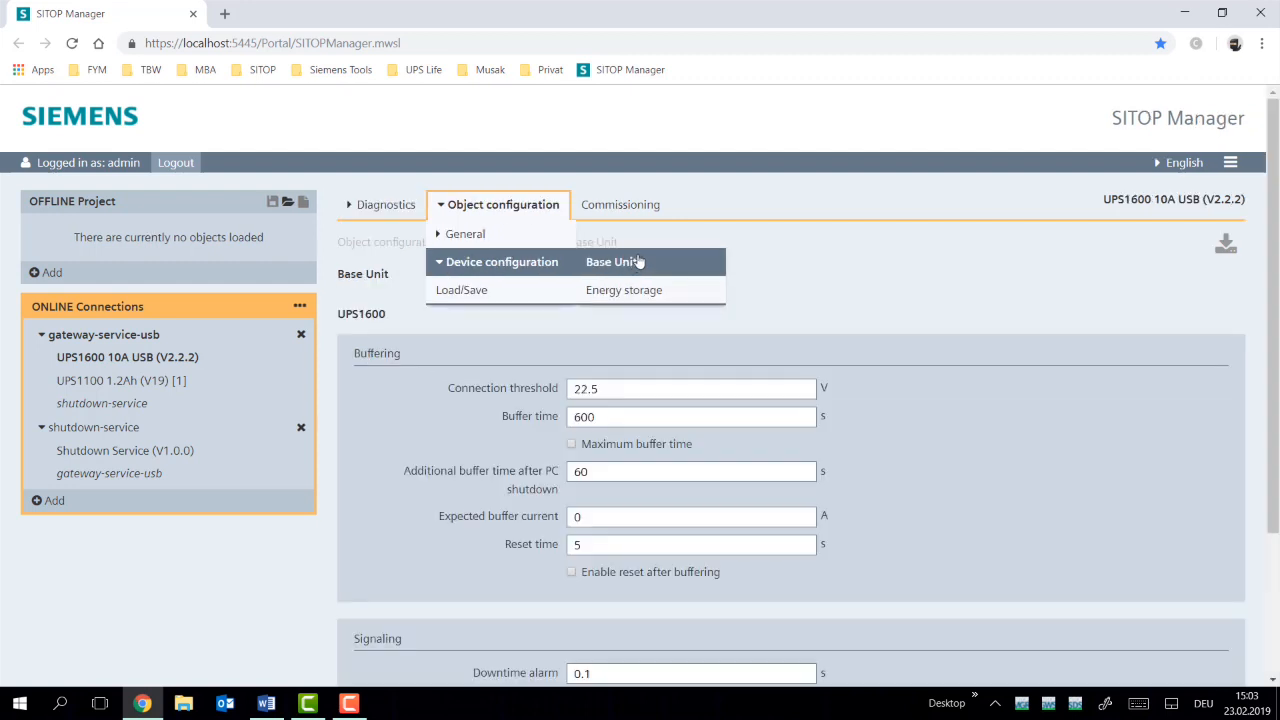
{"action": "left_click", "coordinate": [614, 260]}
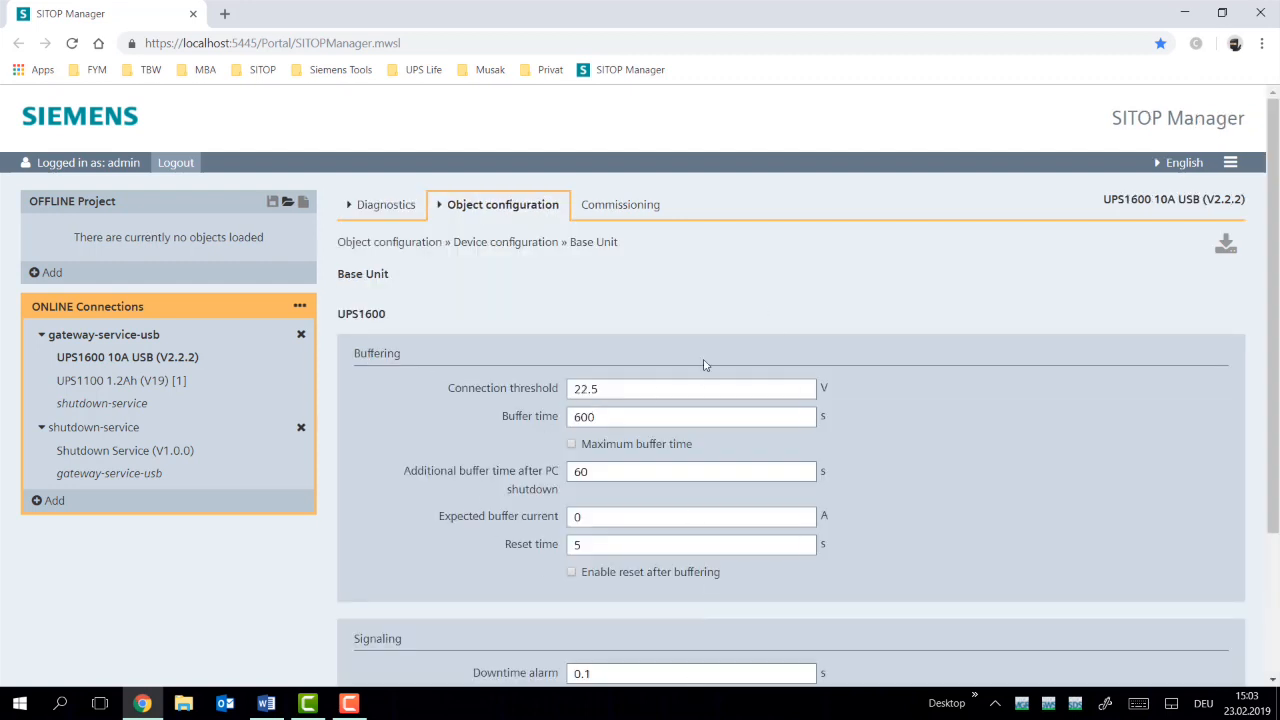